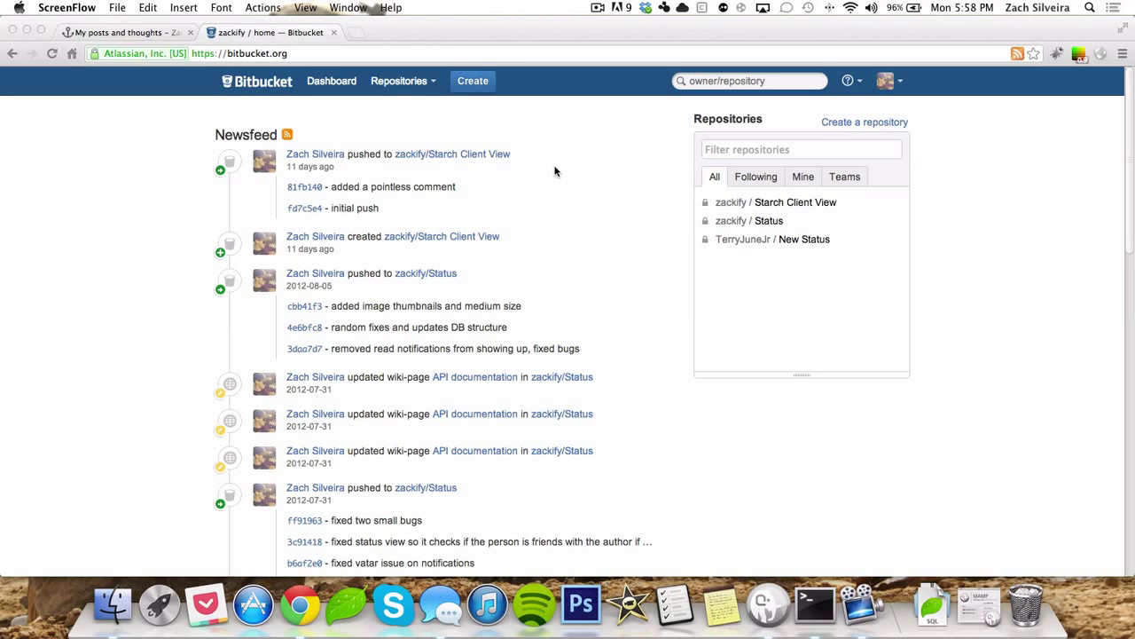
mouse_move(571, 274)
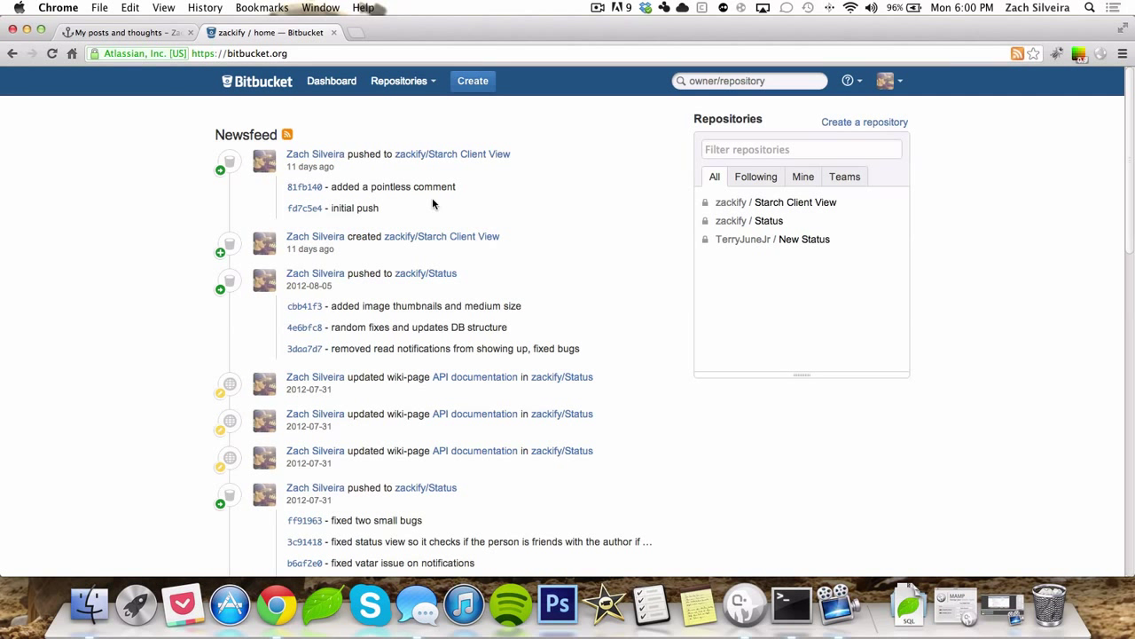
mouse_move(505, 192)
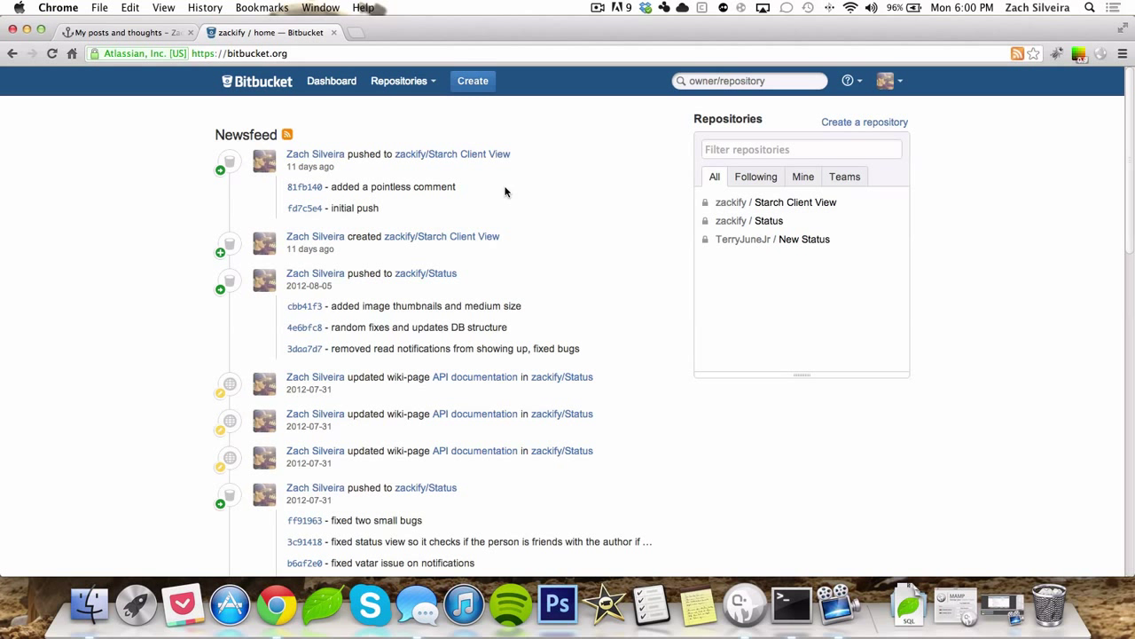
mouse_move(431, 116)
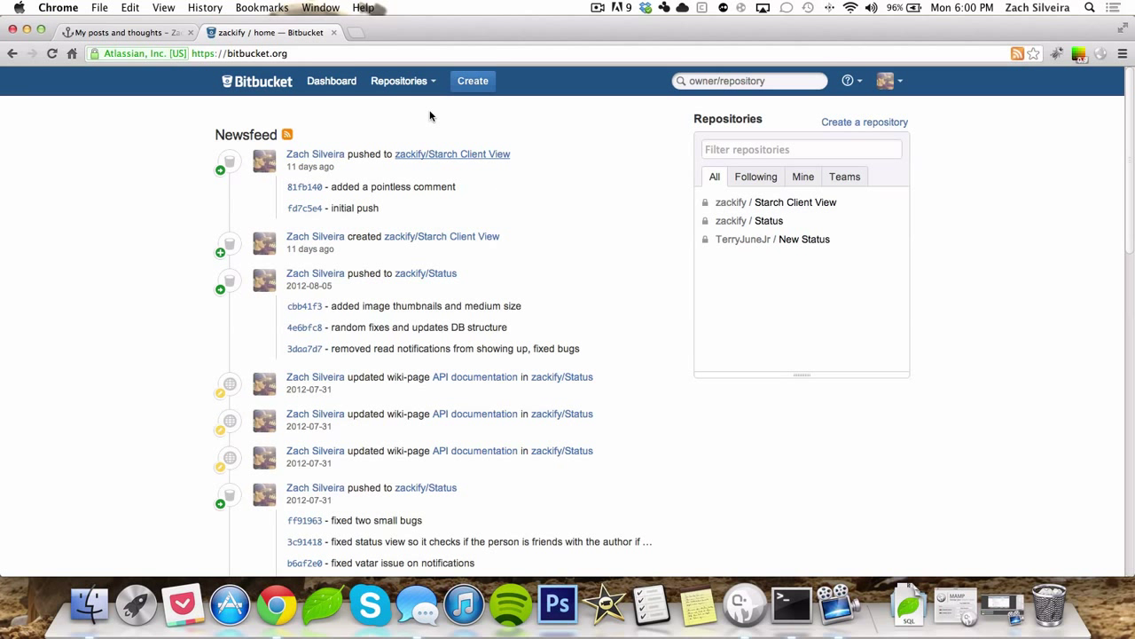
Step: Start creating a new repository from the Bitbucket dashboard's Repositories panel
left_click(239, 53)
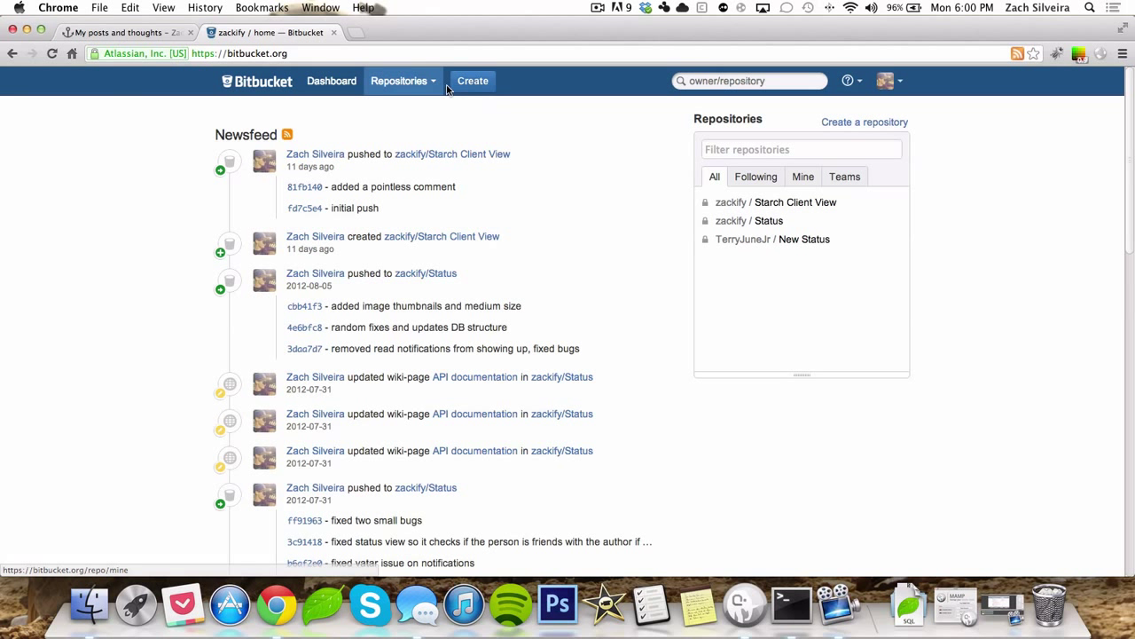
left_click(864, 121)
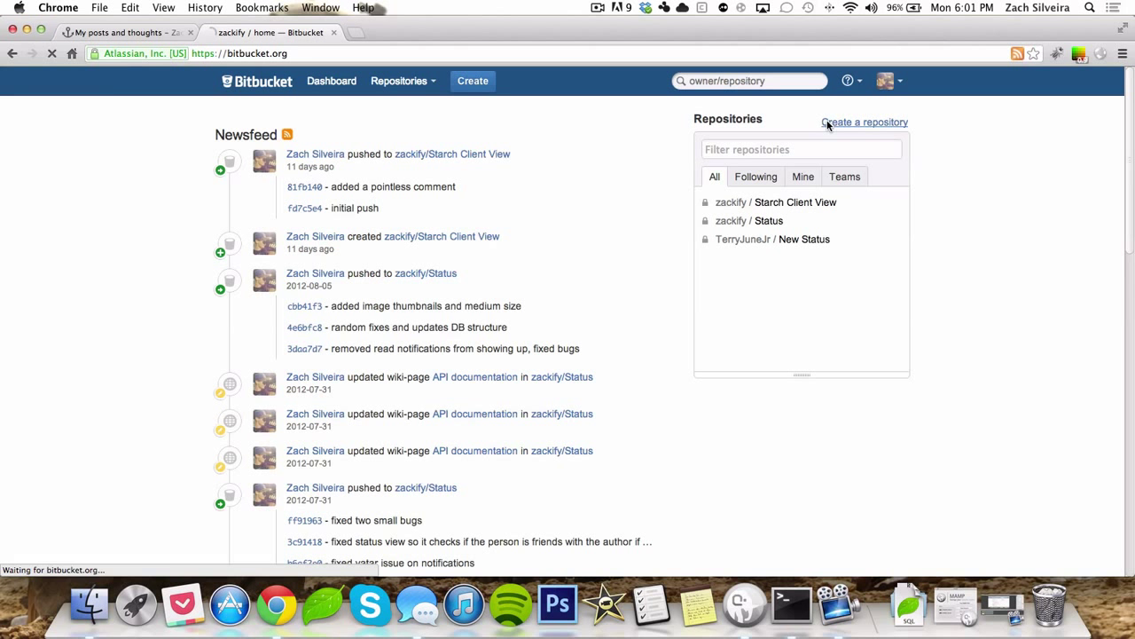
Step: Name the new repository 'youtube', keep it private Git, and set its language to PHP
left_click(864, 121)
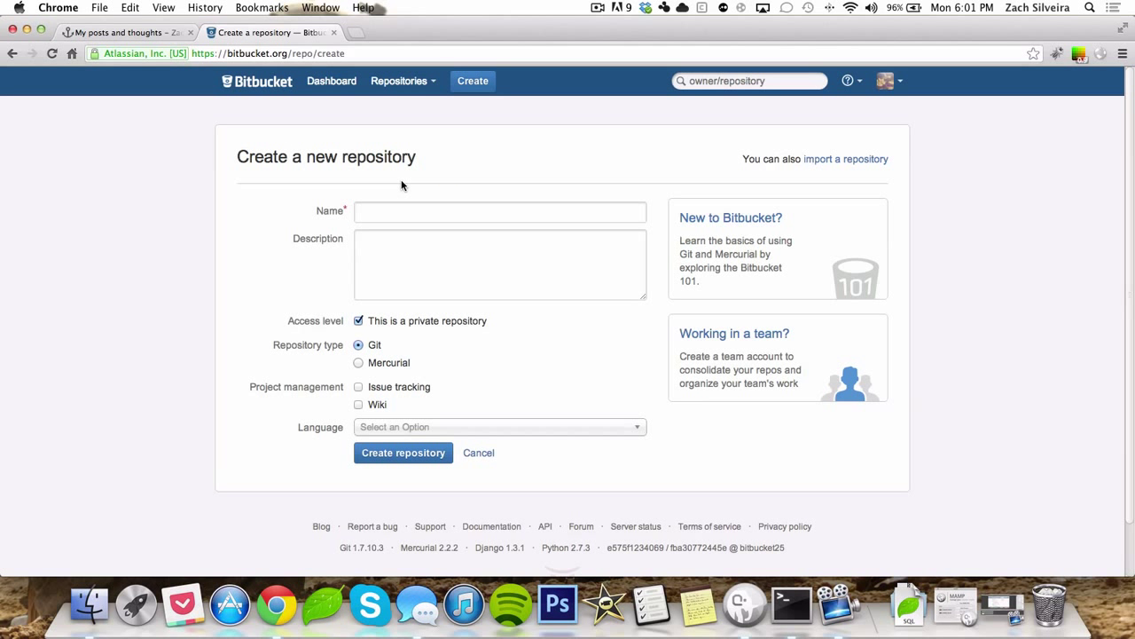
type("youtube")
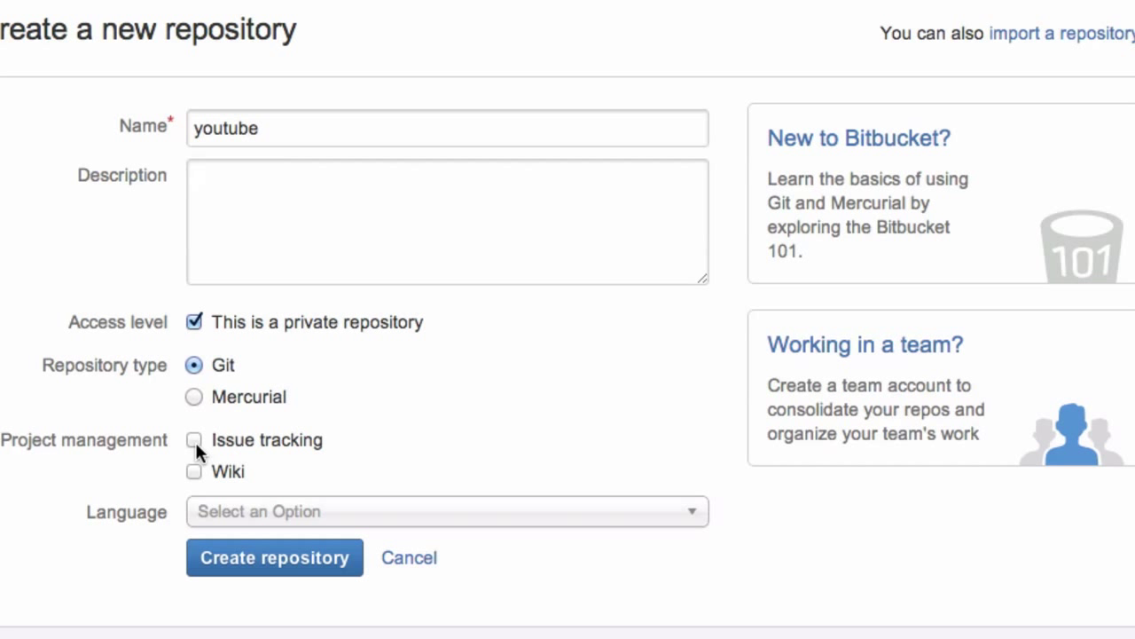
left_click(447, 511)
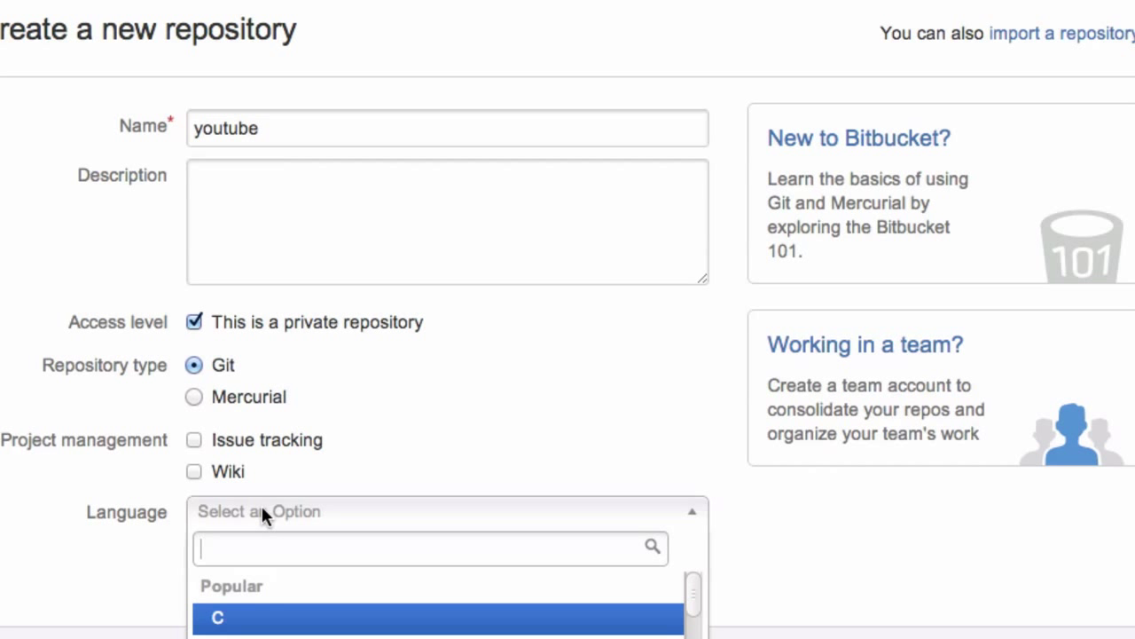
type("p")
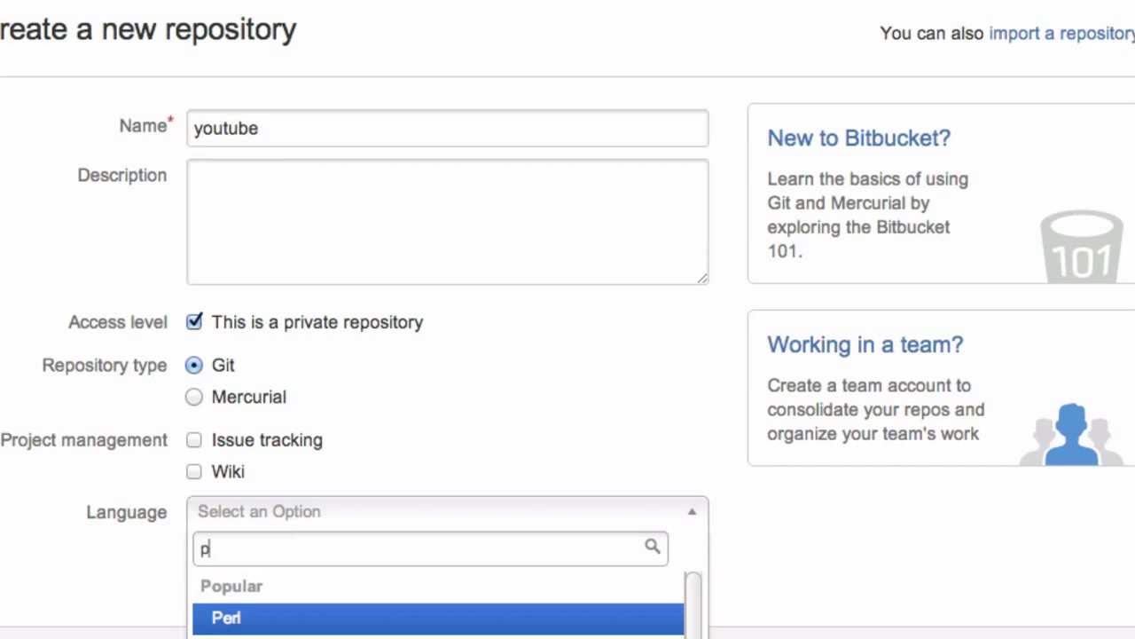
type("h")
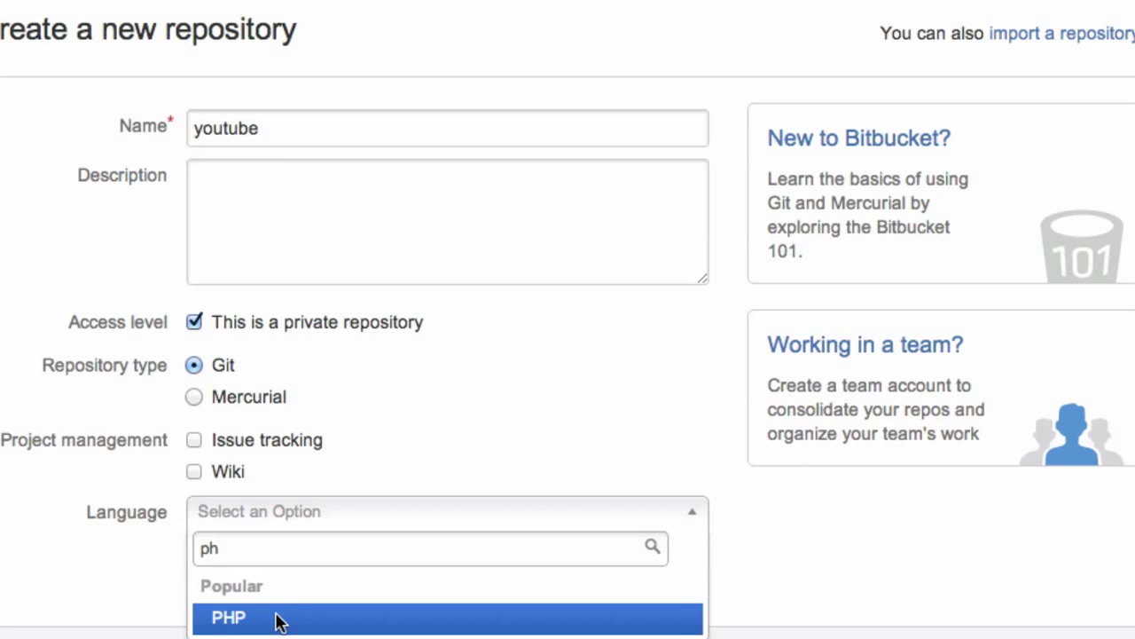
left_click(228, 618)
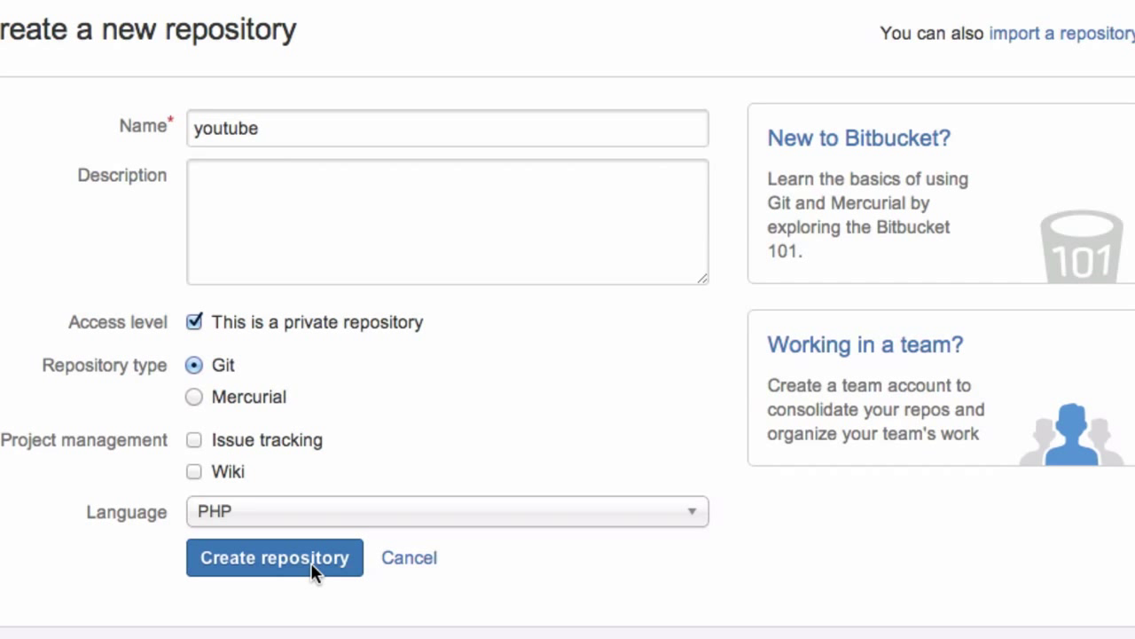
Step: Submit the form to create the youtube repository
left_click(274, 557)
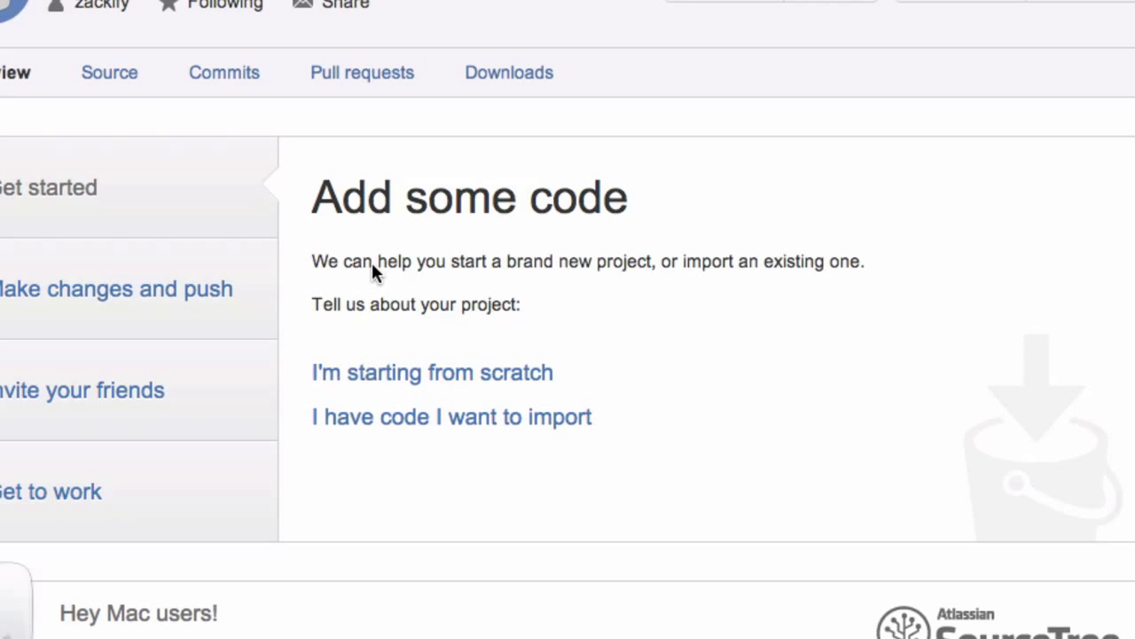
mouse_move(468, 317)
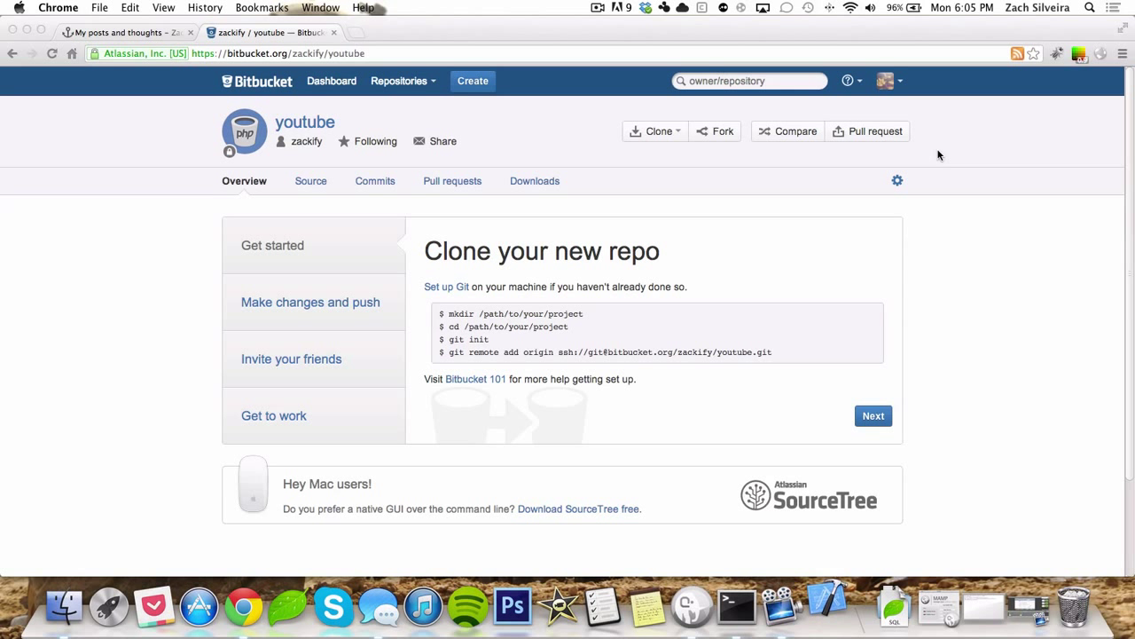
Step: Launch Xcode without reopening windows and check Command Line Tools in Preferences > Downloads
left_click(828, 606)
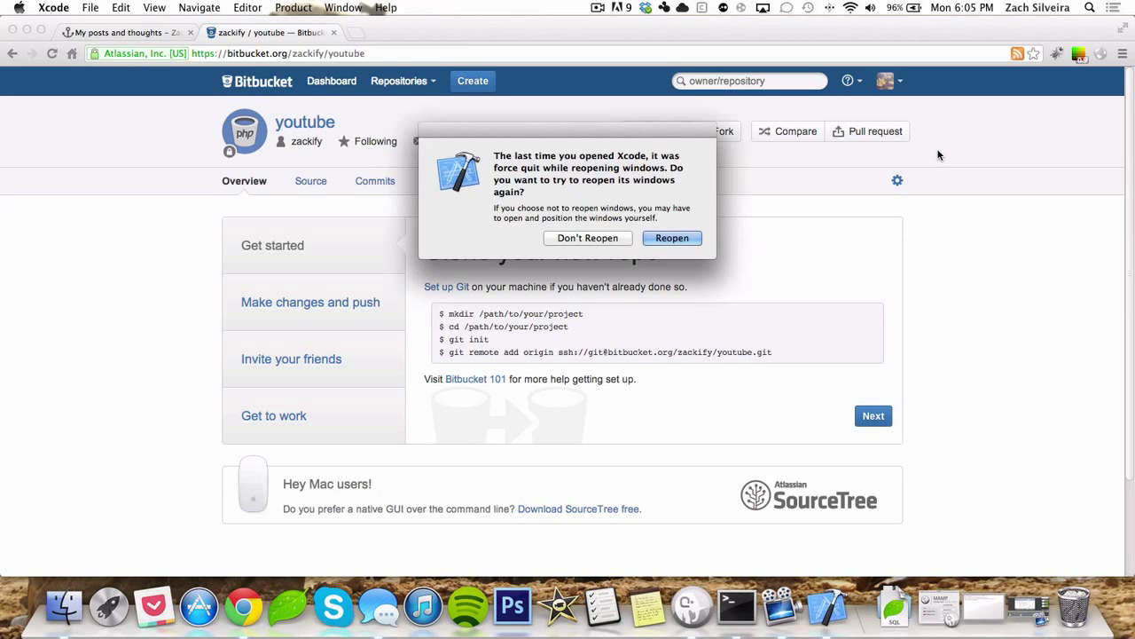
mouse_move(765, 219)
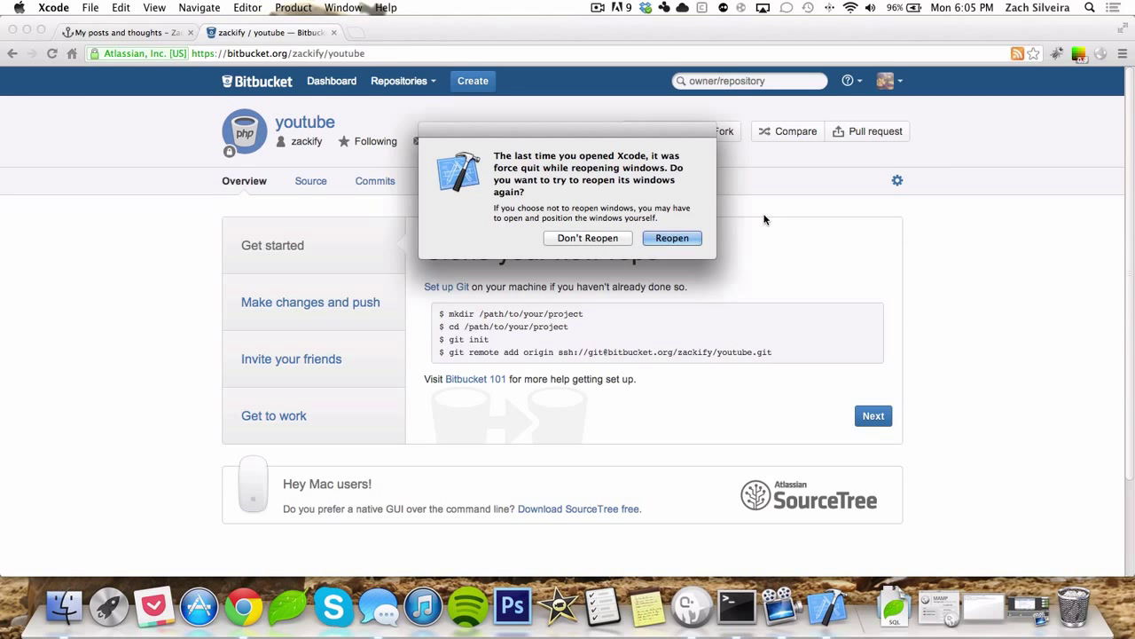
left_click(588, 238)
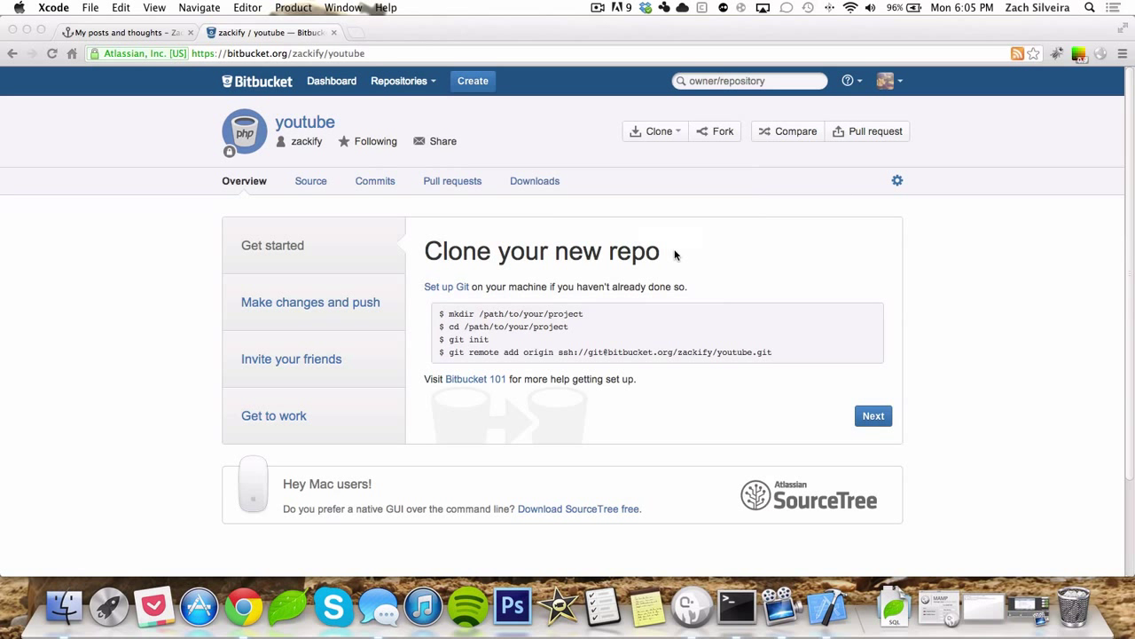
mouse_move(762, 448)
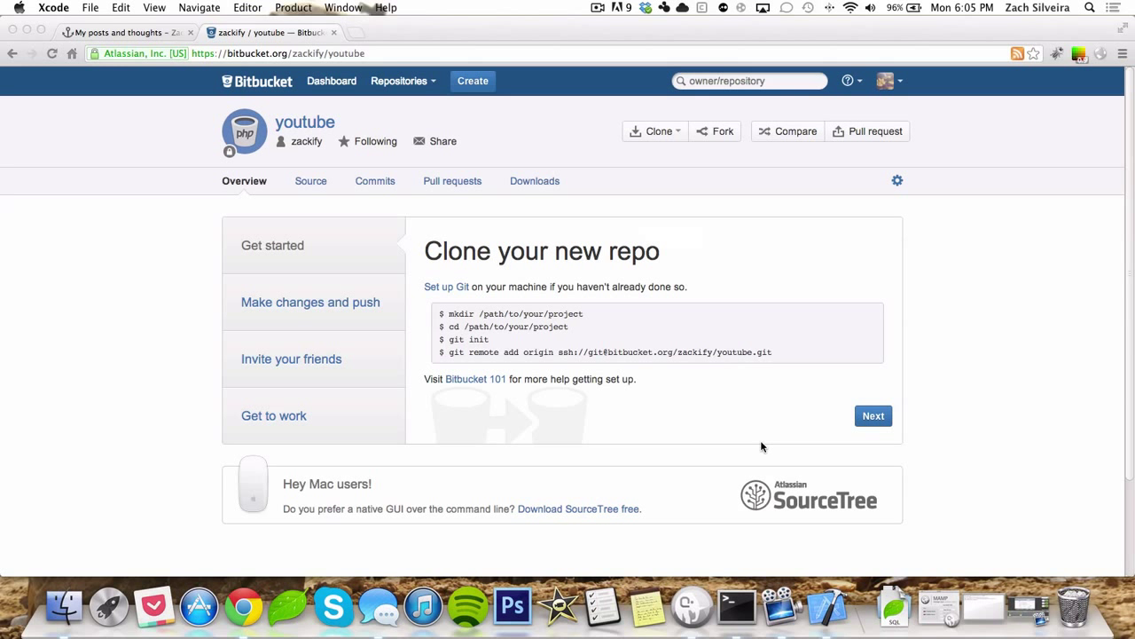
mouse_move(826, 607)
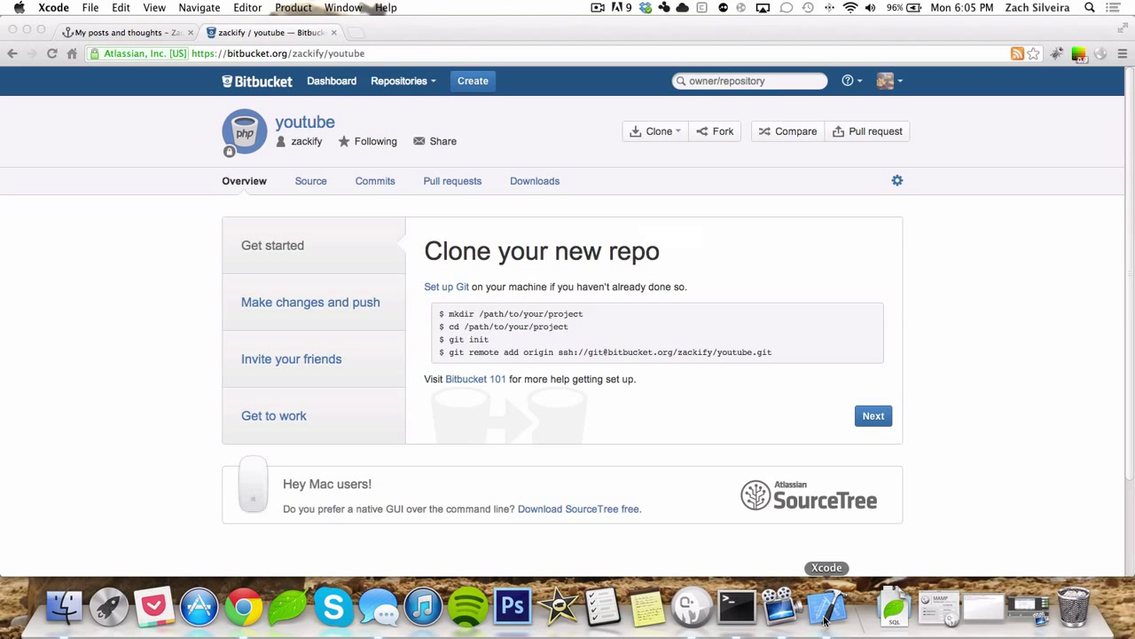
left_click(826, 606)
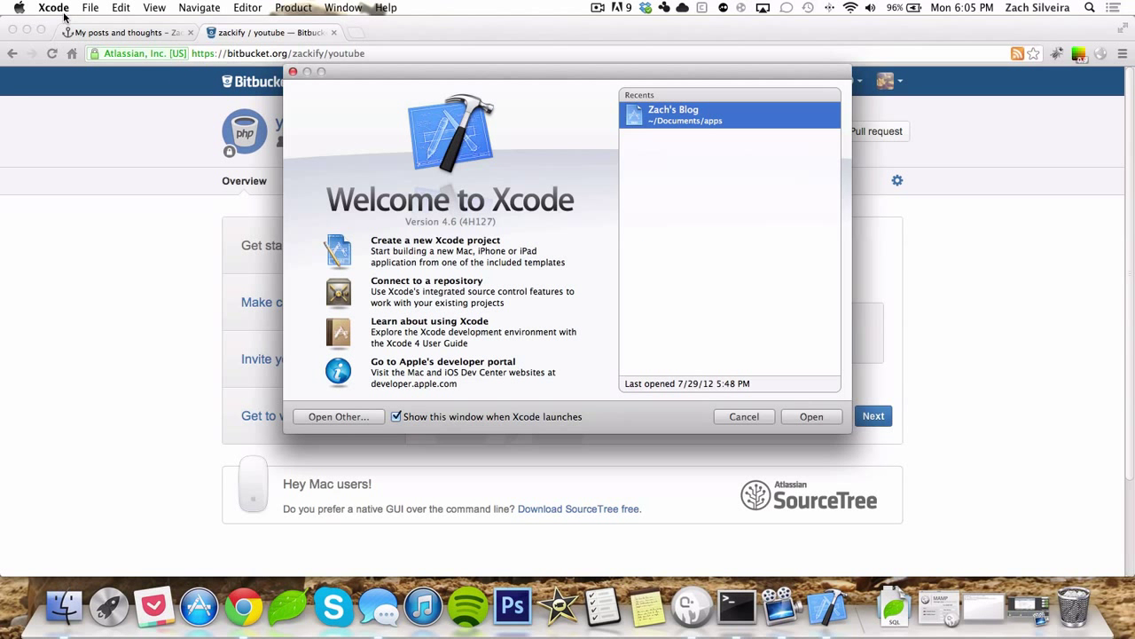
left_click(53, 7)
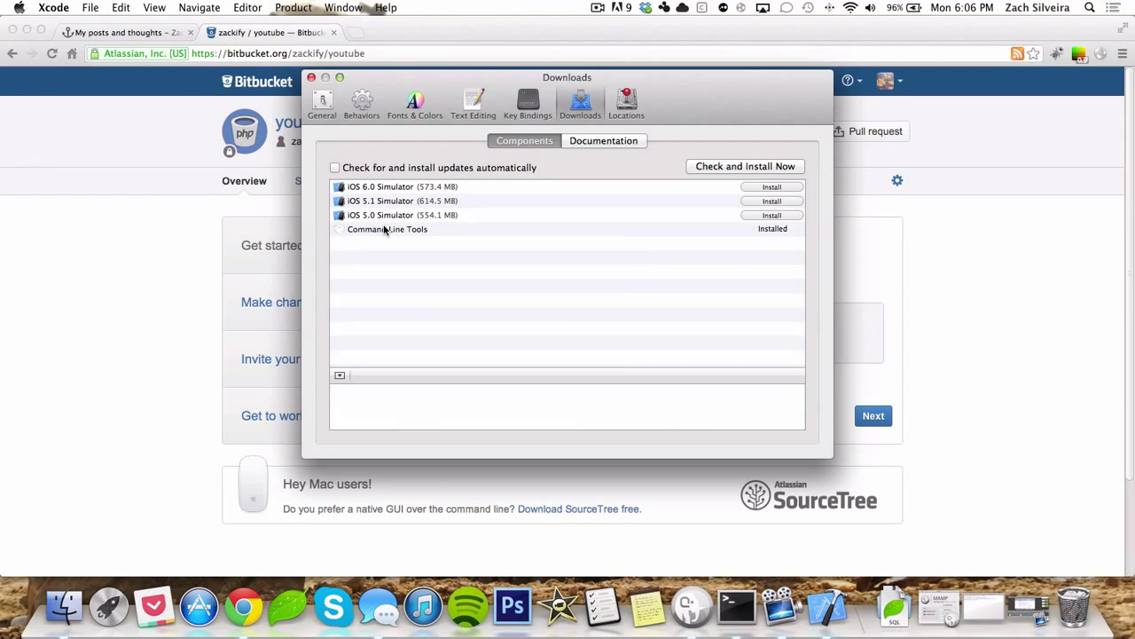
left_click(386, 229)
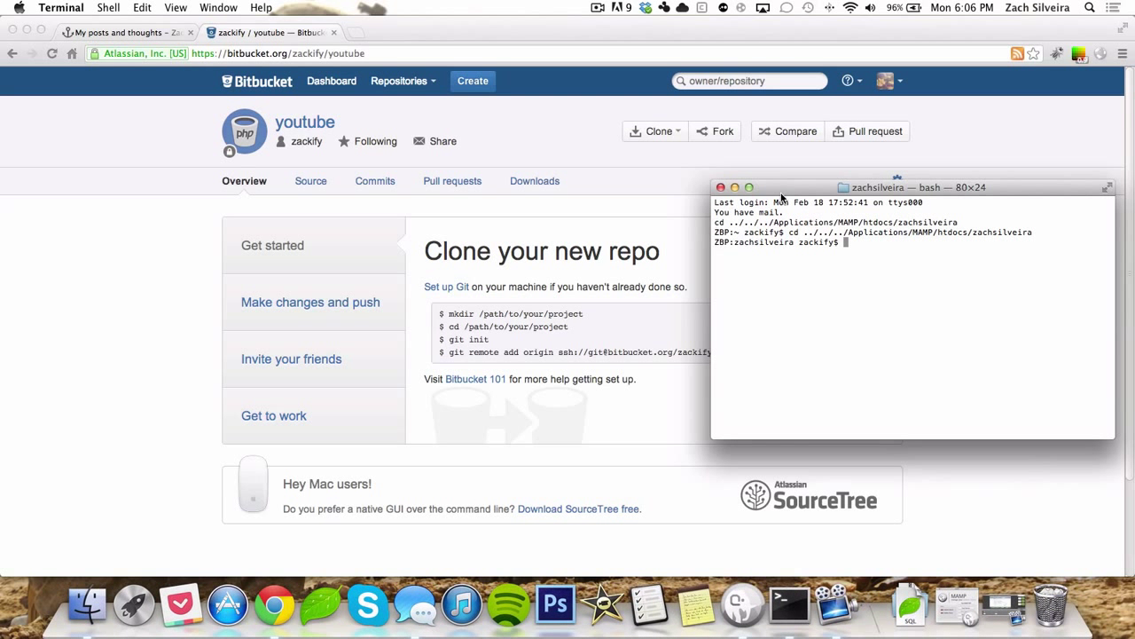
Step: Make a 'youtube' folder under htdocs and change into it with 'cd youtube'
type("mkdir youtube")
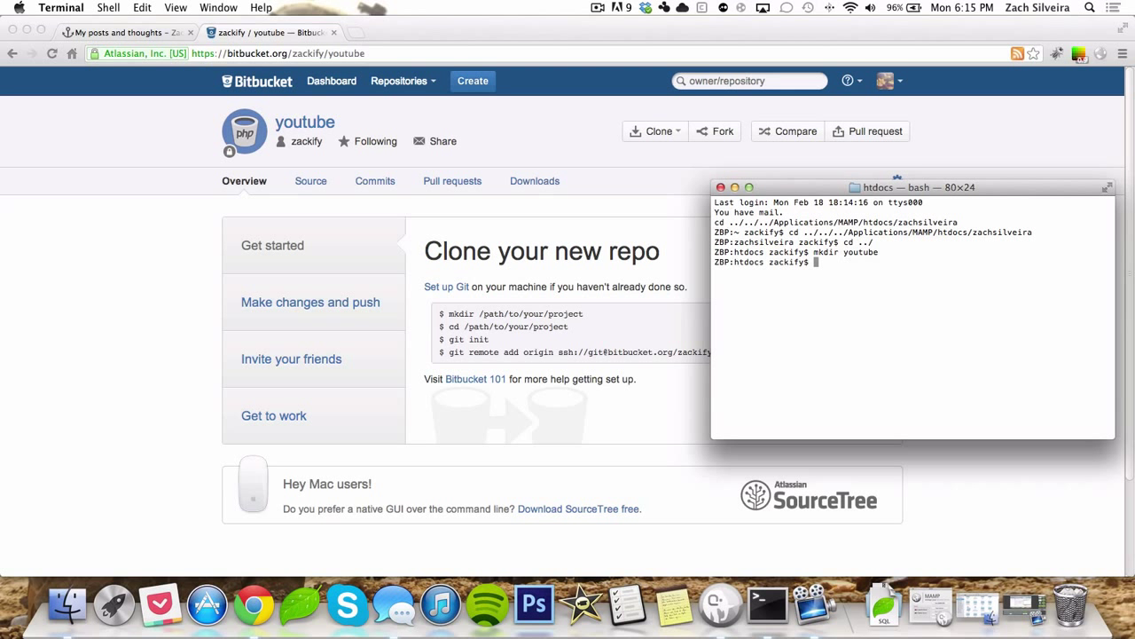
mouse_move(848, 302)
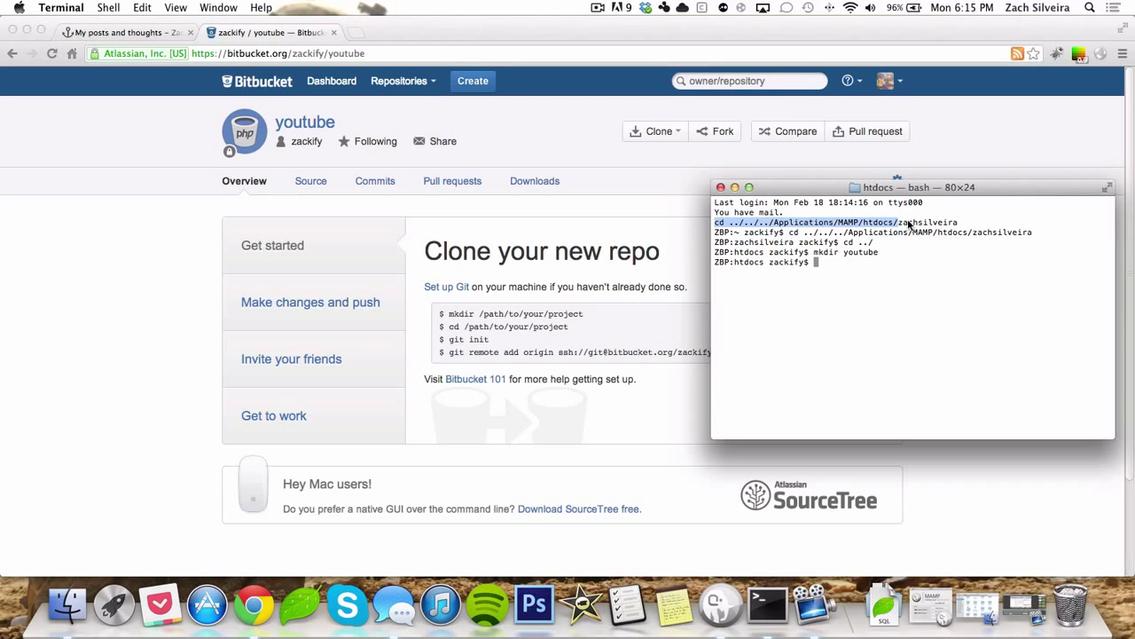
double_click(922, 221)
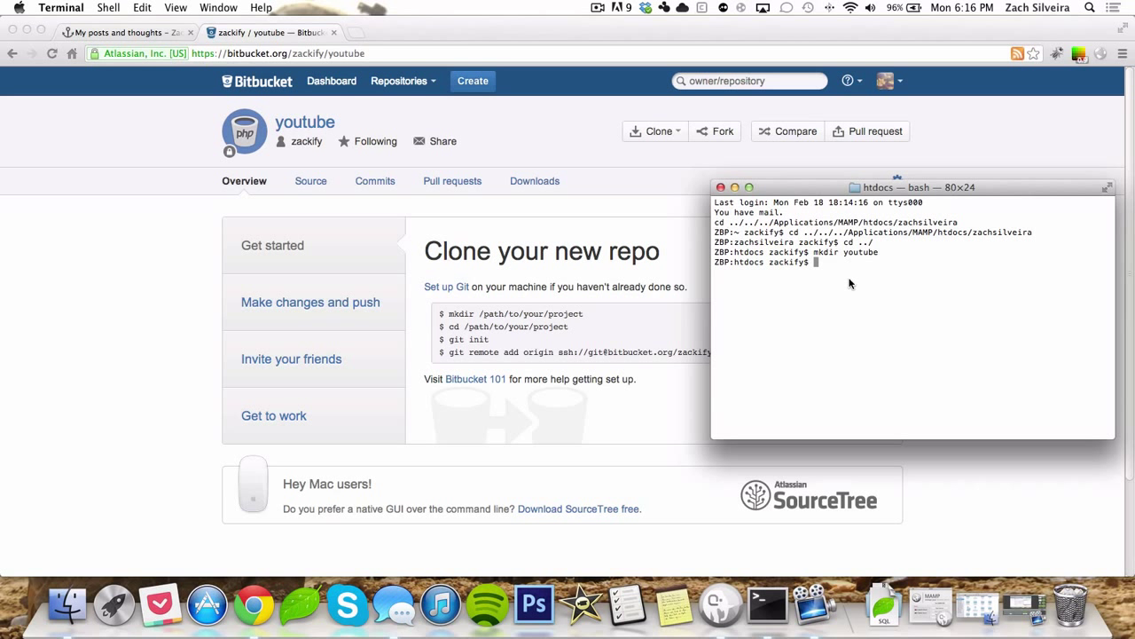
type("cd youtube")
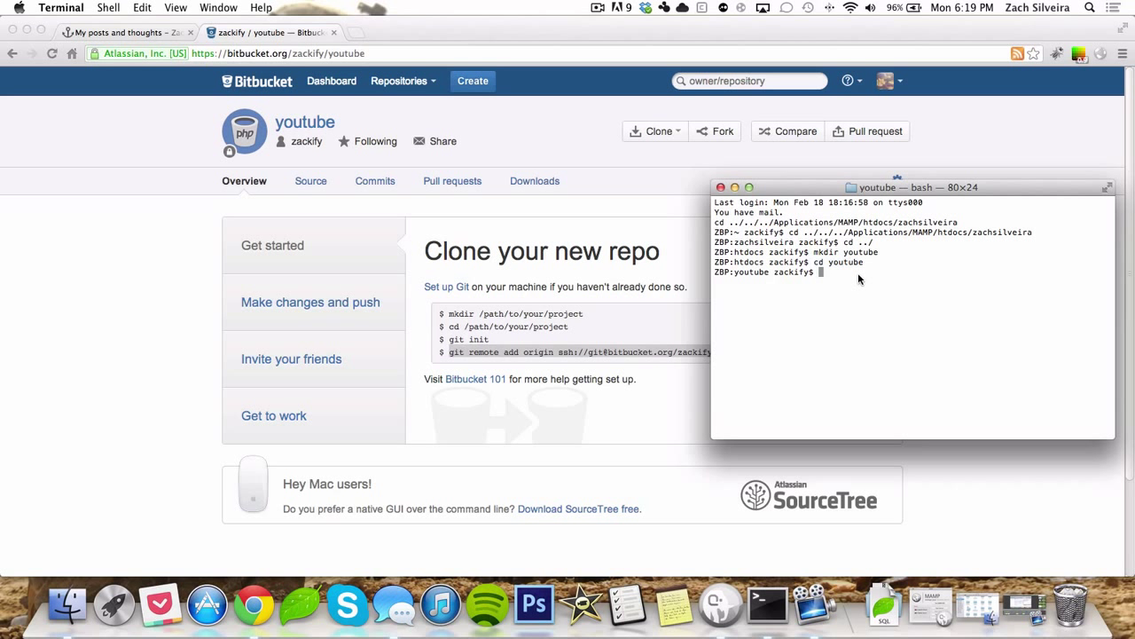
mouse_move(645, 351)
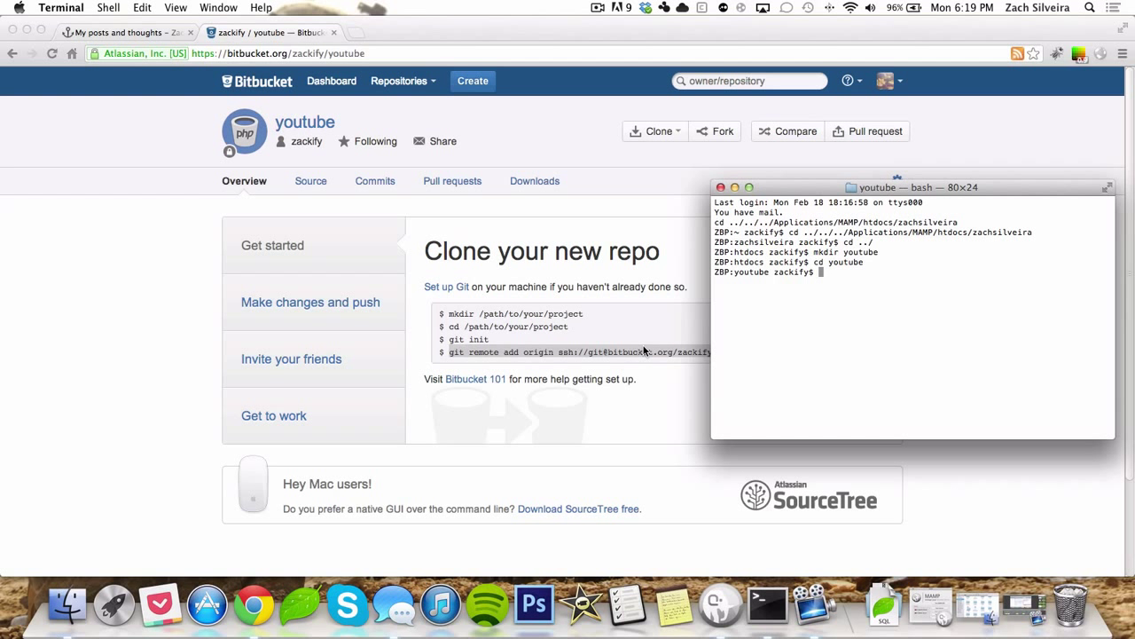
Step: Initialize Git and copy Bitbucket's 'git remote add origin' command for Terminal
type("git init")
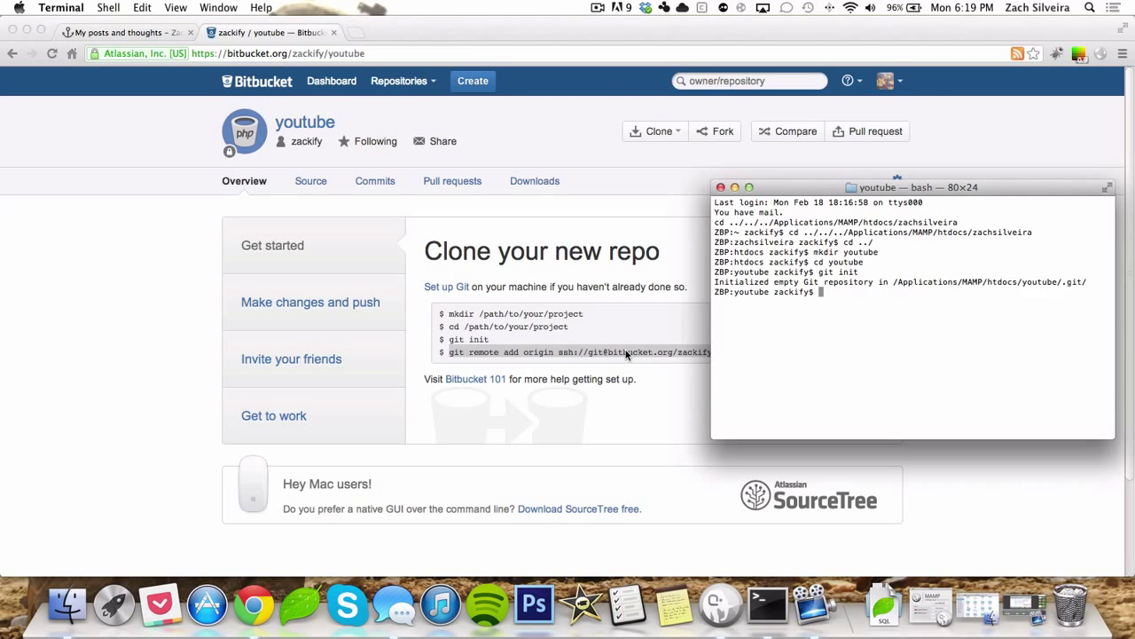
mouse_move(674, 304)
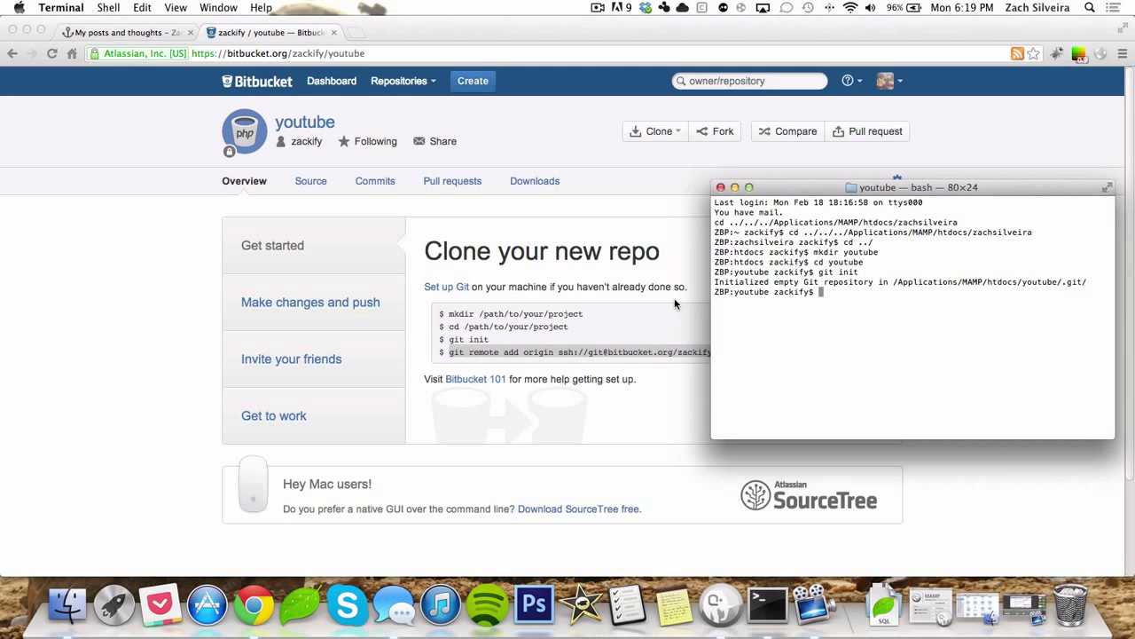
right_click(545, 352)
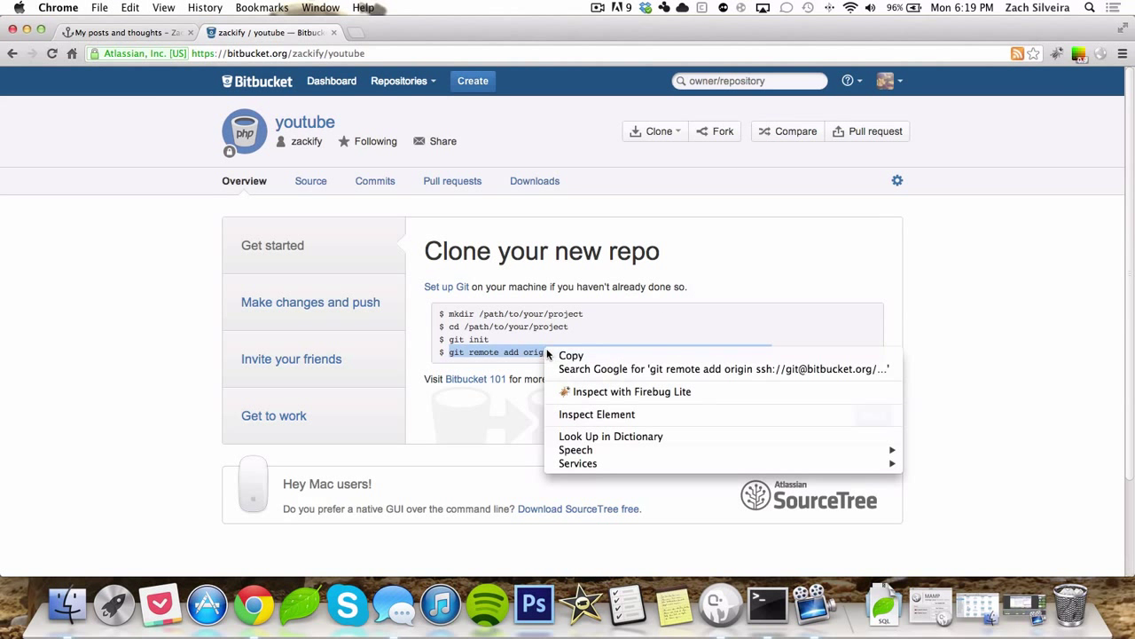
left_click(766, 605)
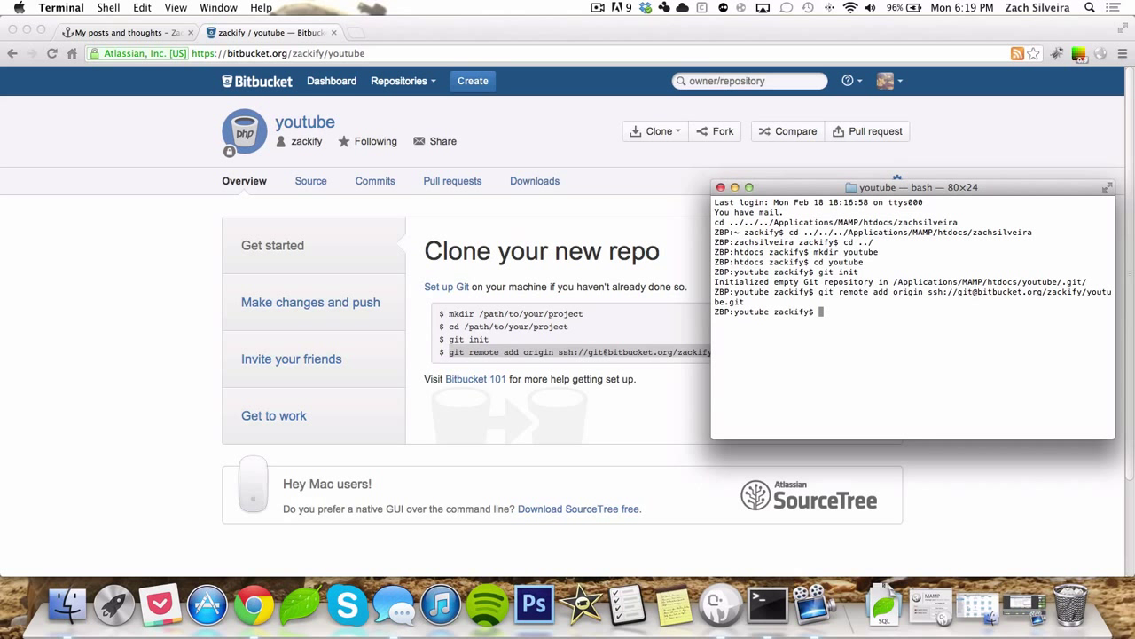
mouse_move(816, 332)
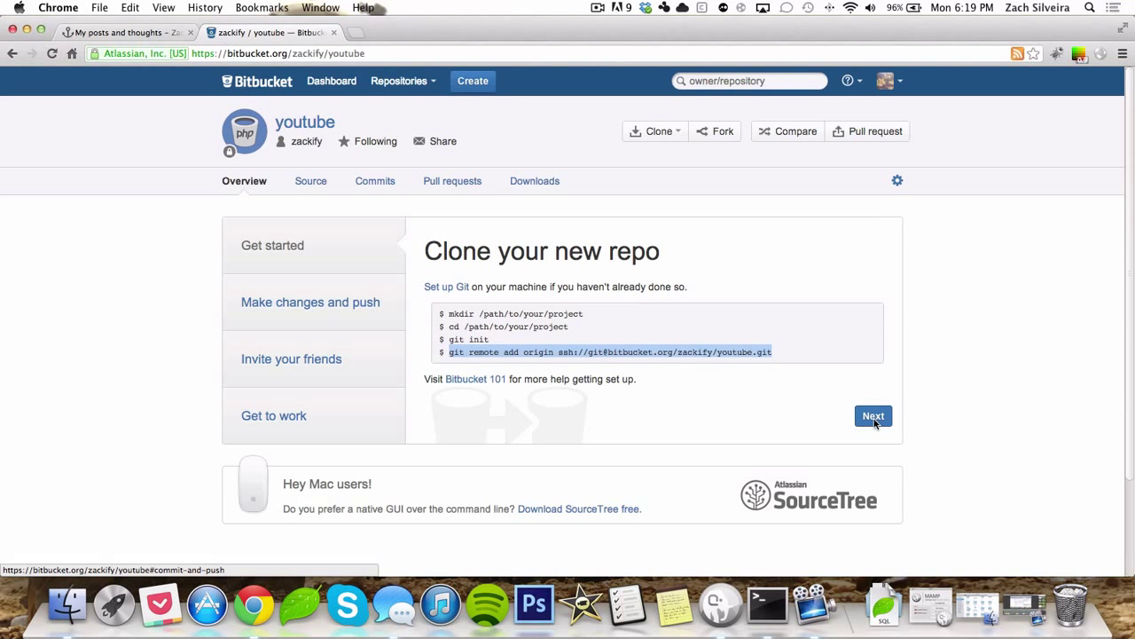
Step: View the guide's Make changes and push step, then go back to Get started
left_click(873, 415)
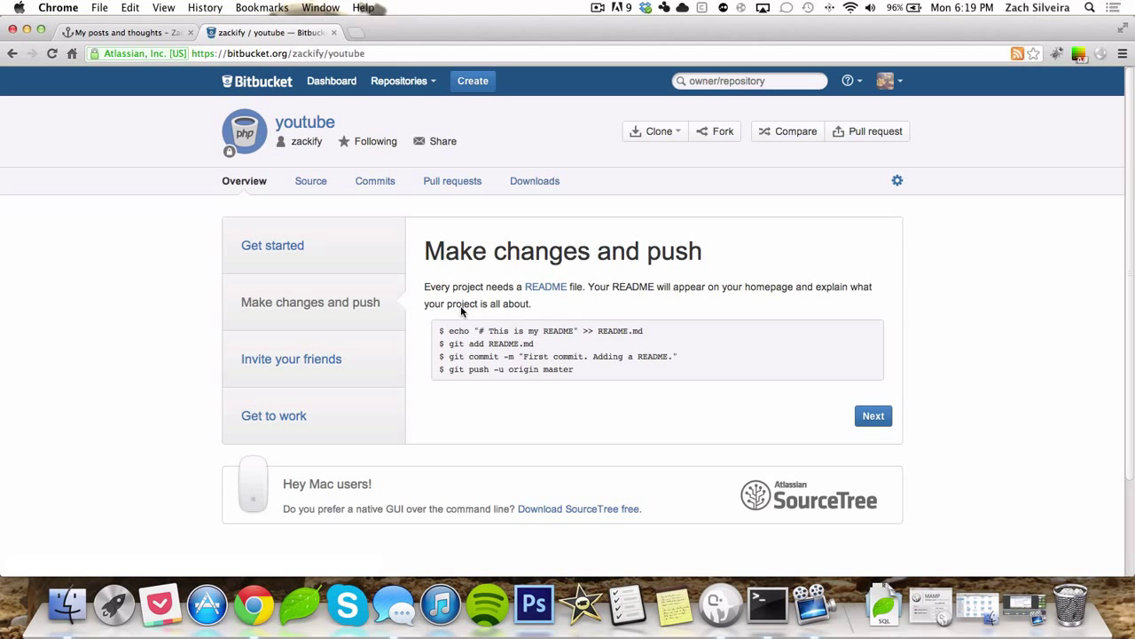
mouse_move(508, 346)
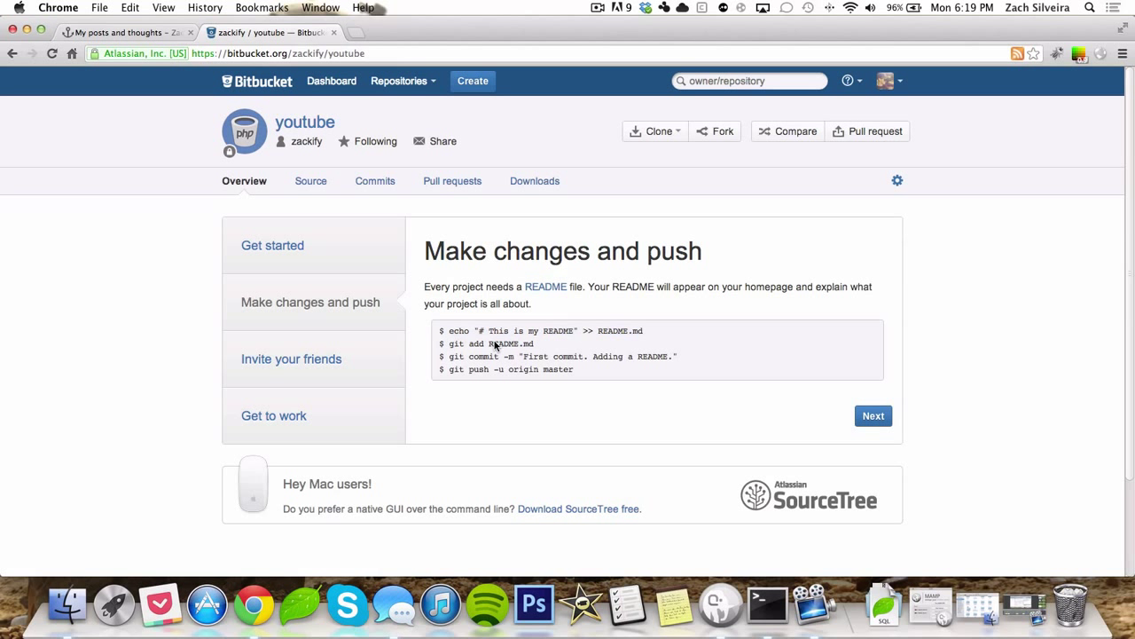
mouse_move(703, 229)
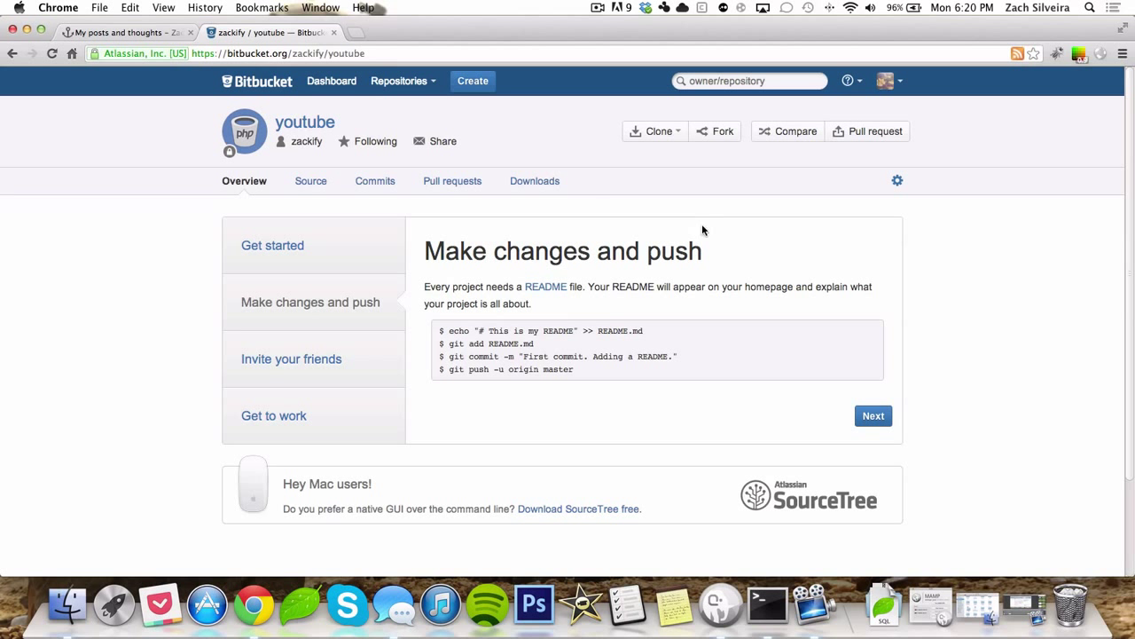
mouse_move(467, 134)
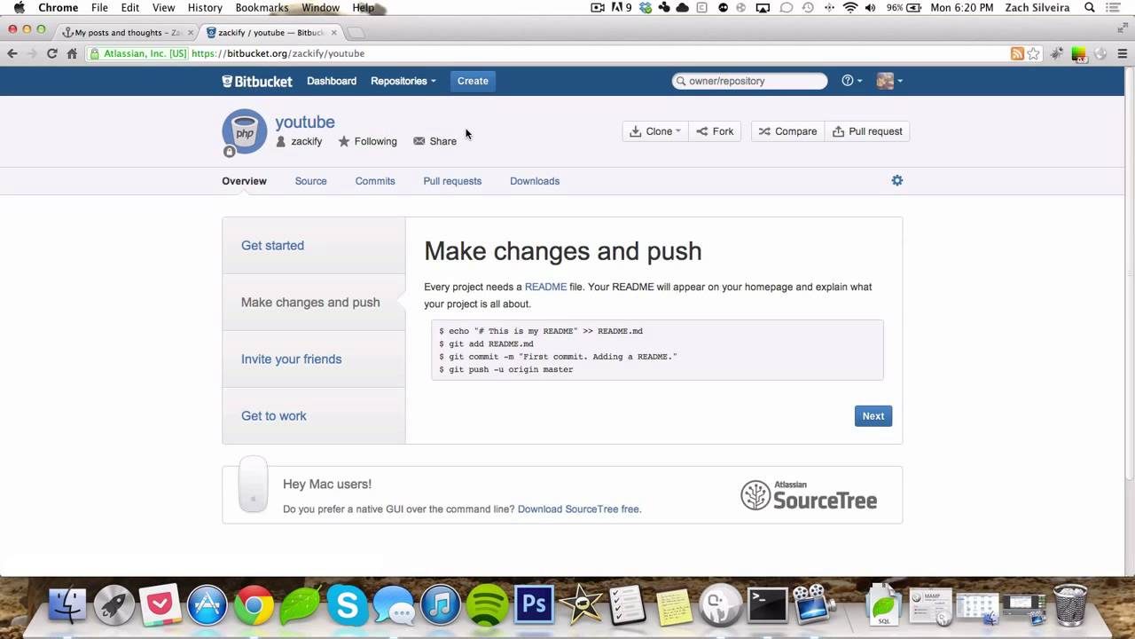
mouse_move(452, 146)
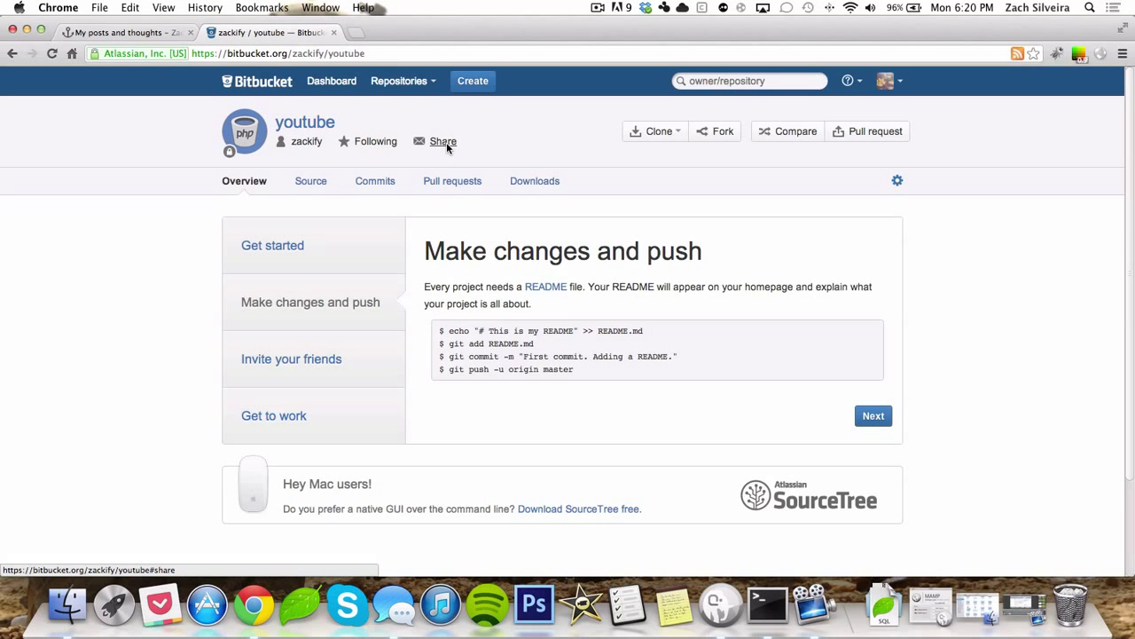
mouse_move(554, 139)
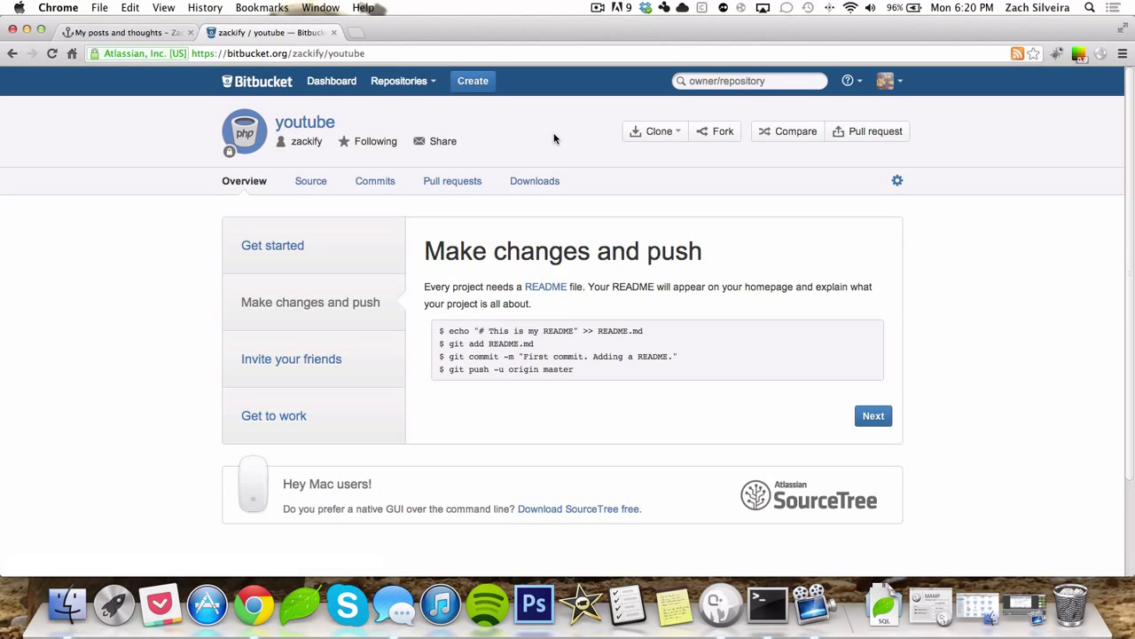
mouse_move(542, 150)
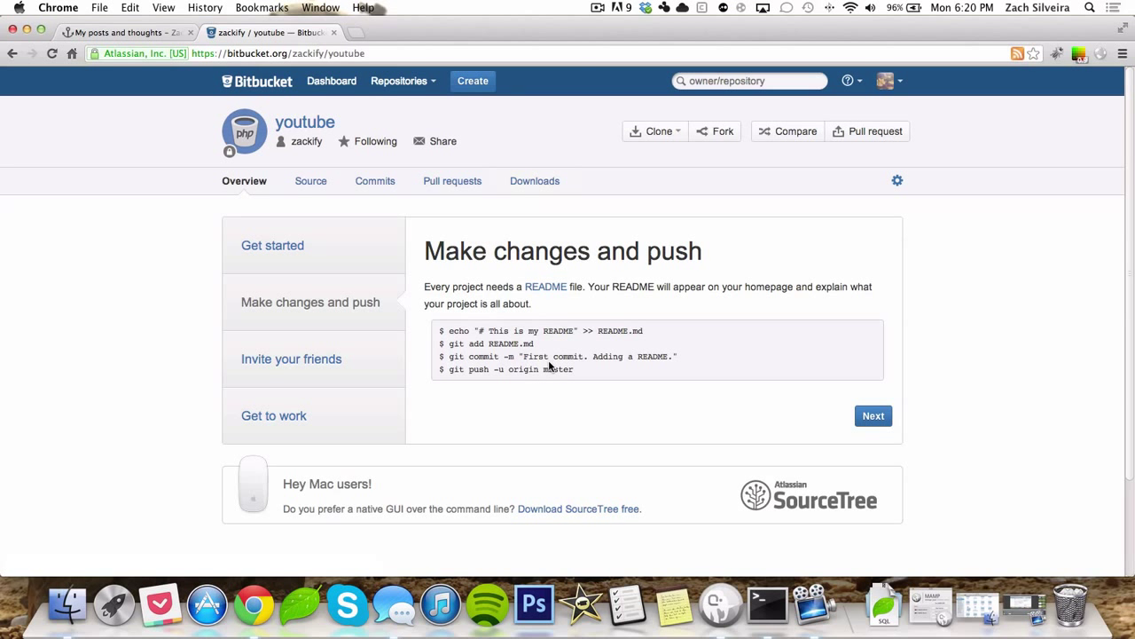
left_click(273, 245)
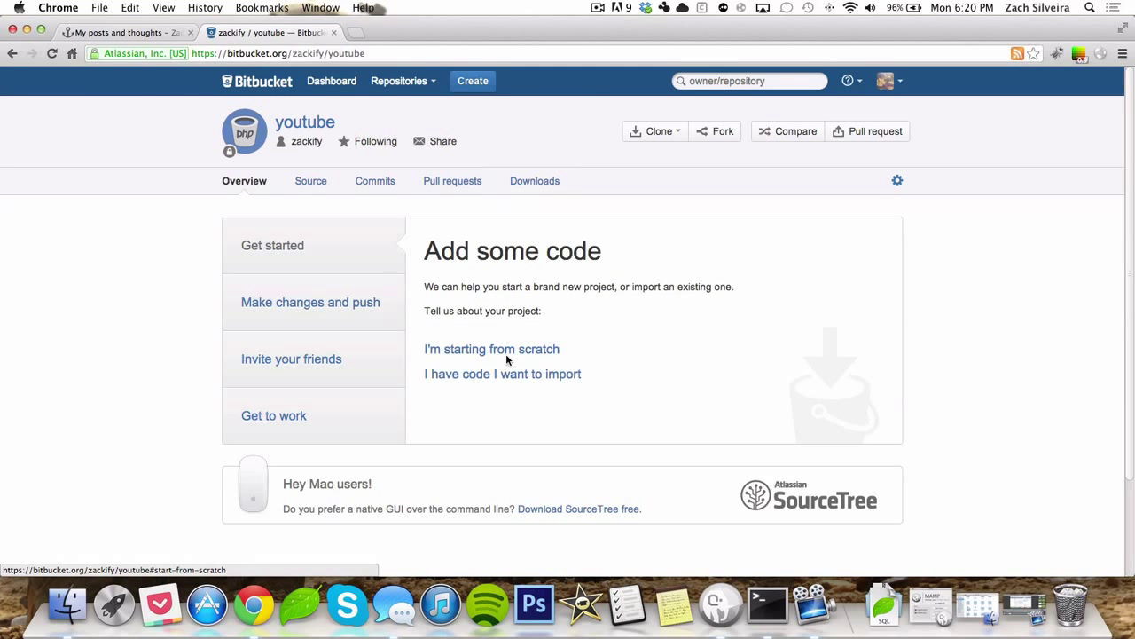
Step: Choose 'I'm starting from scratch' and advance to the Make changes and push commands
left_click(491, 348)
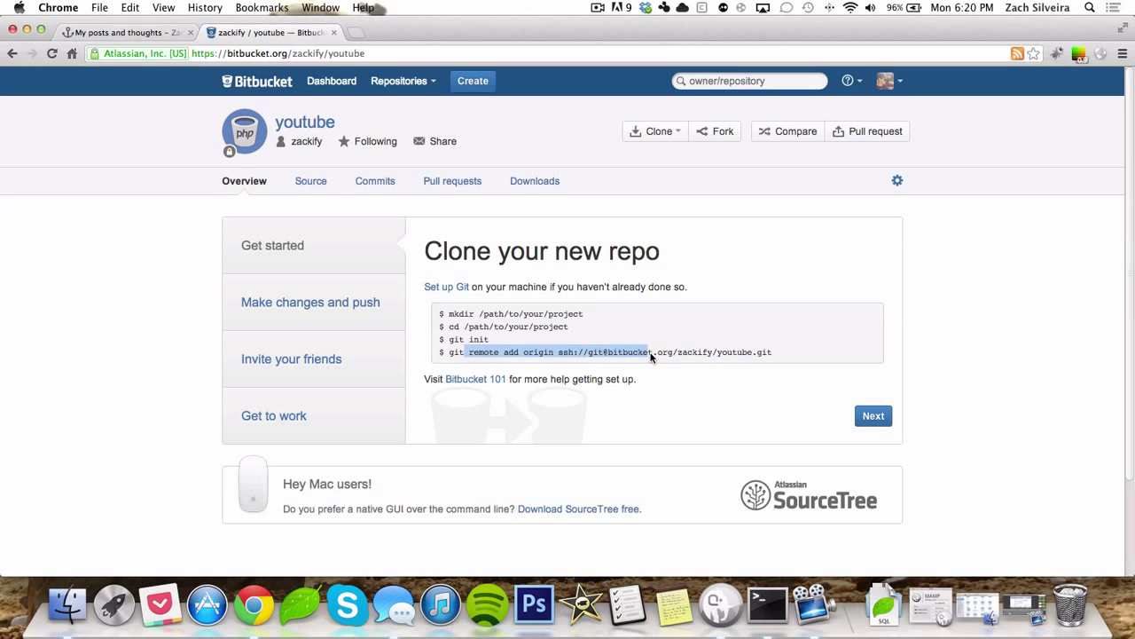
left_click(309, 301)
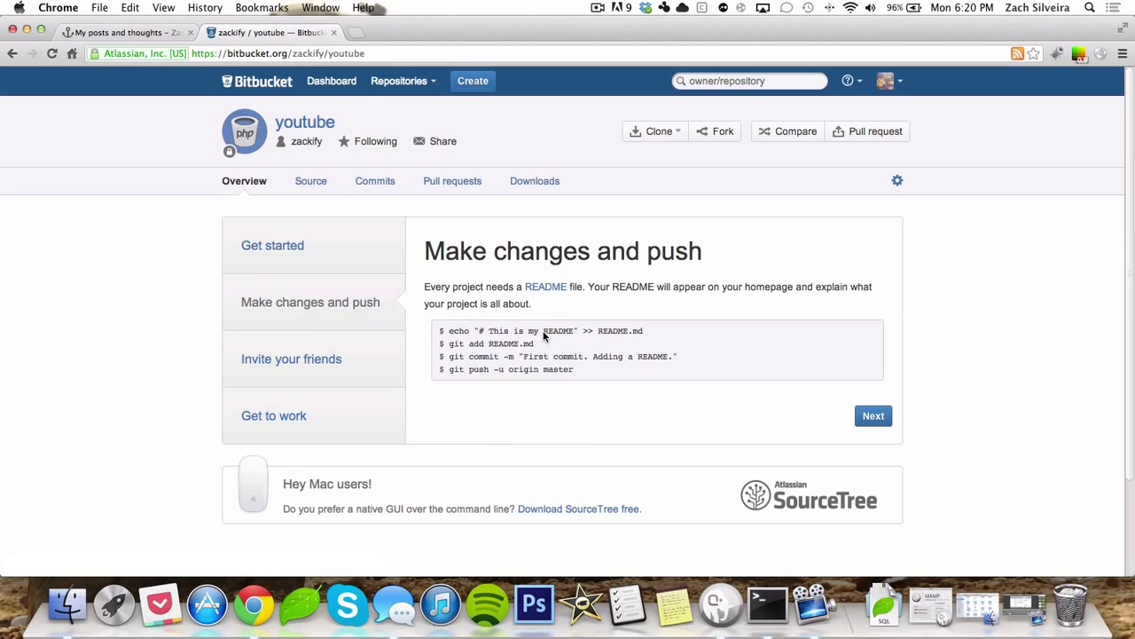
mouse_move(456, 331)
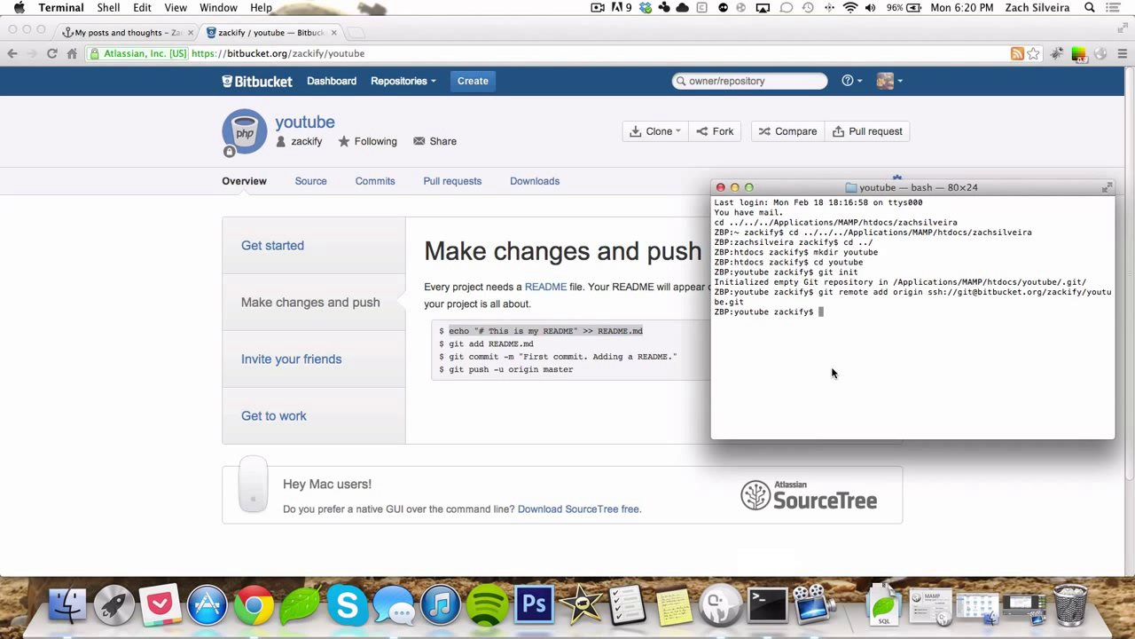
Step: Create README.md containing '# This is my README' and stage it with git add
type("echo \"# This is my README\" >> README.md")
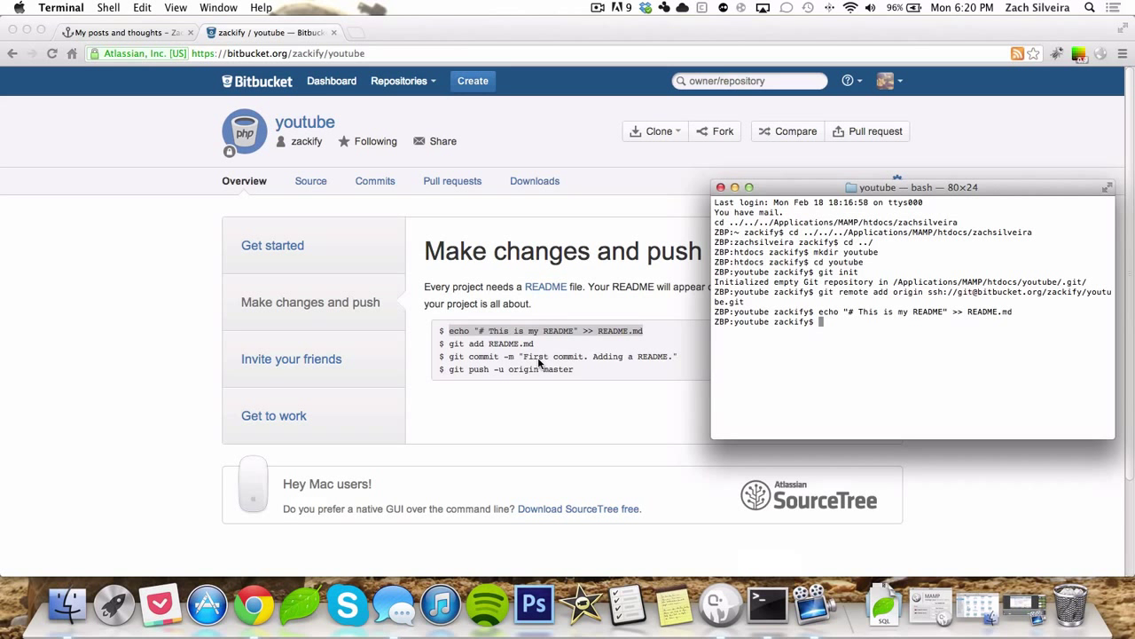
mouse_move(666, 354)
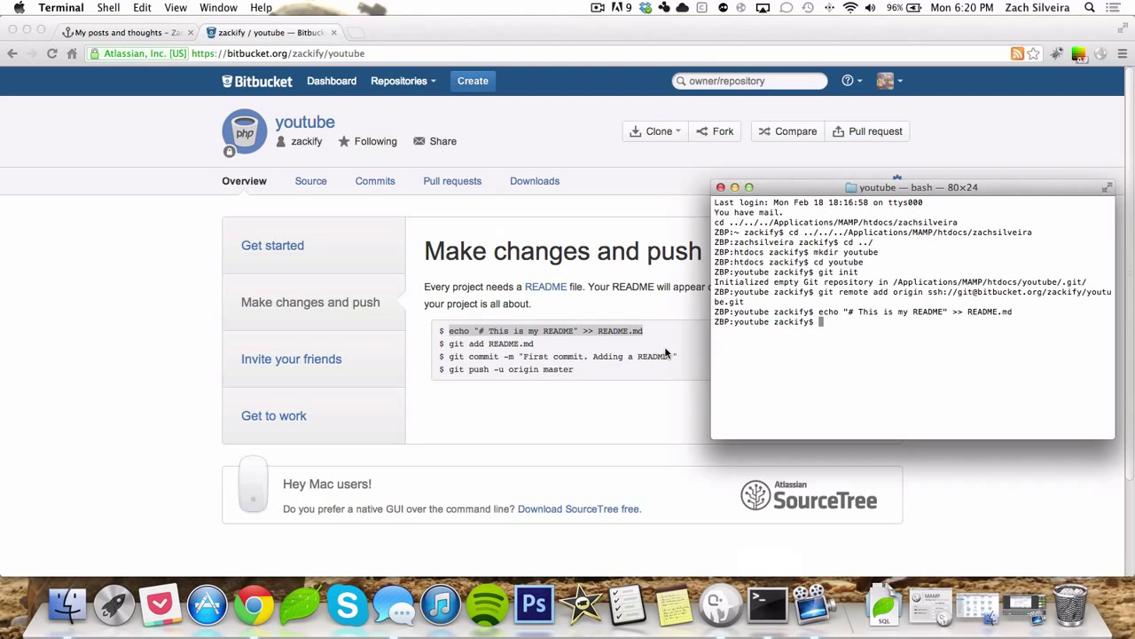
type("git add")
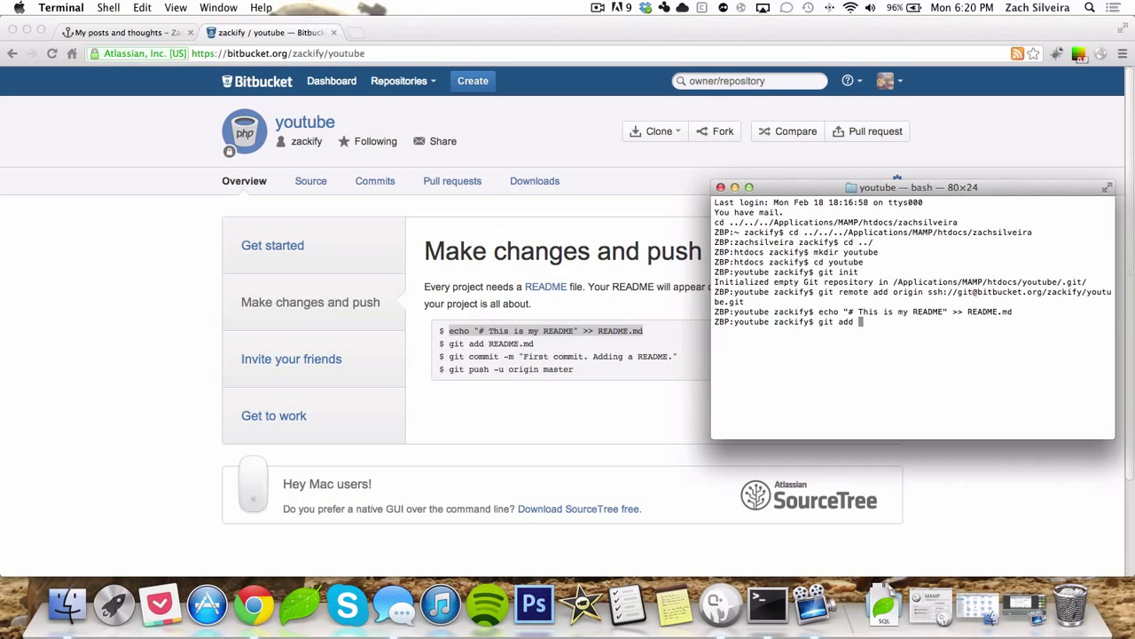
type("README.md")
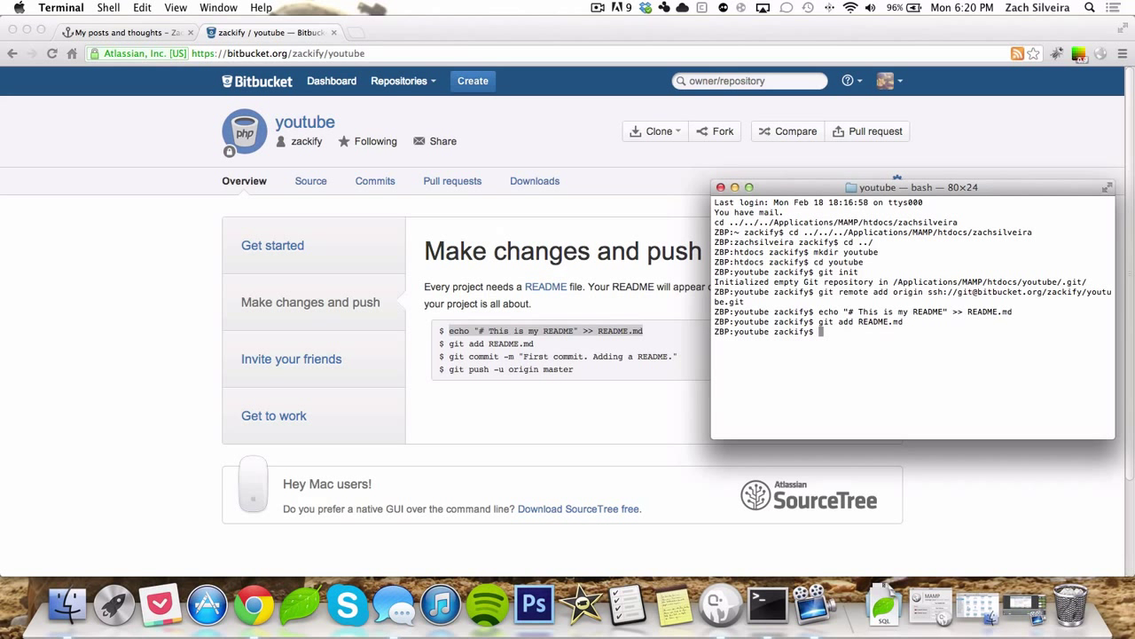
type("git add")
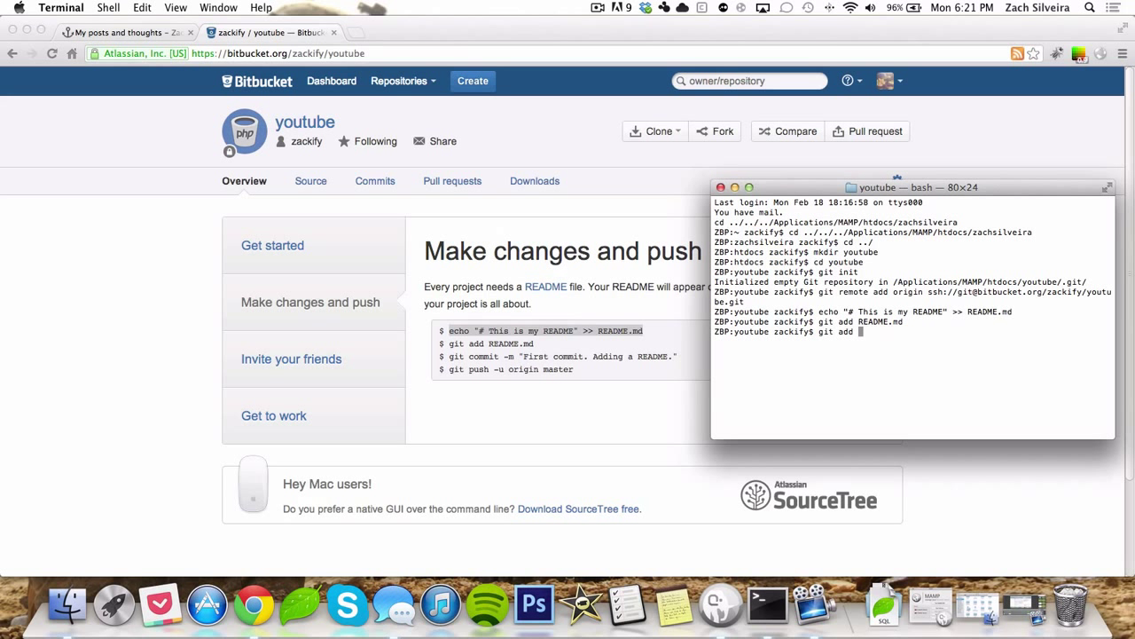
type(".")
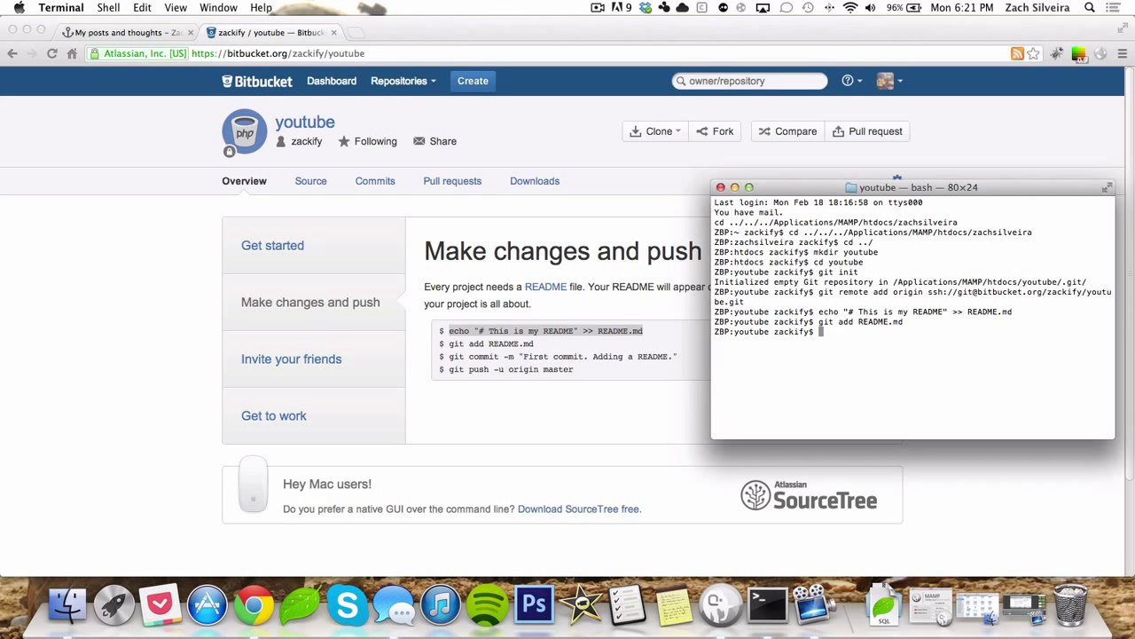
Step: Commit the staged README with the message 'first commit'
type("git")
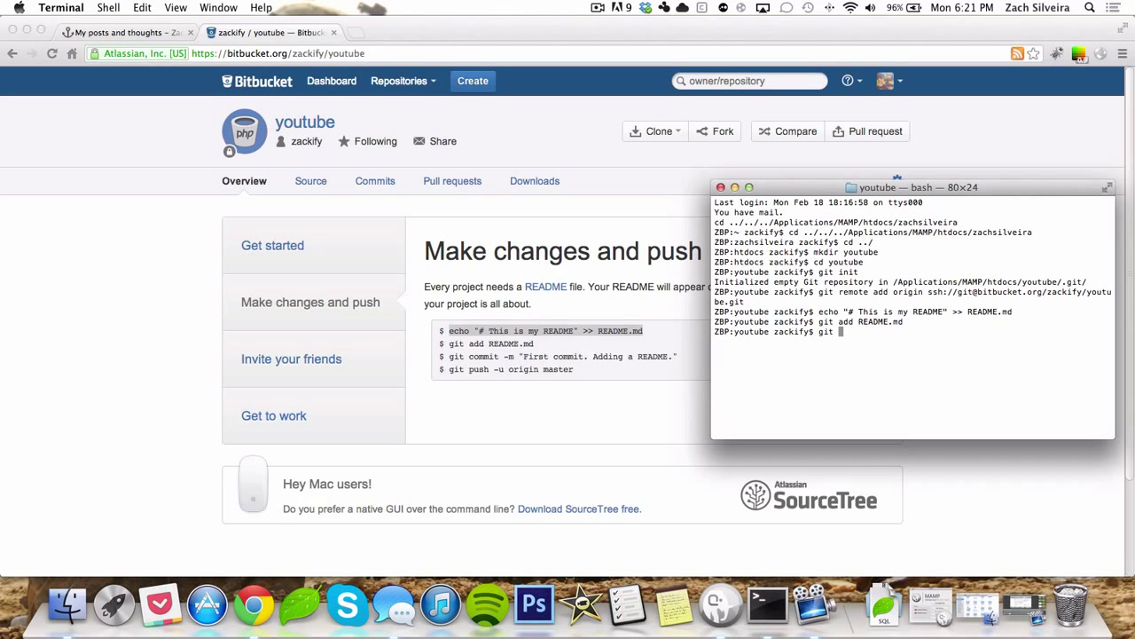
type("commit")
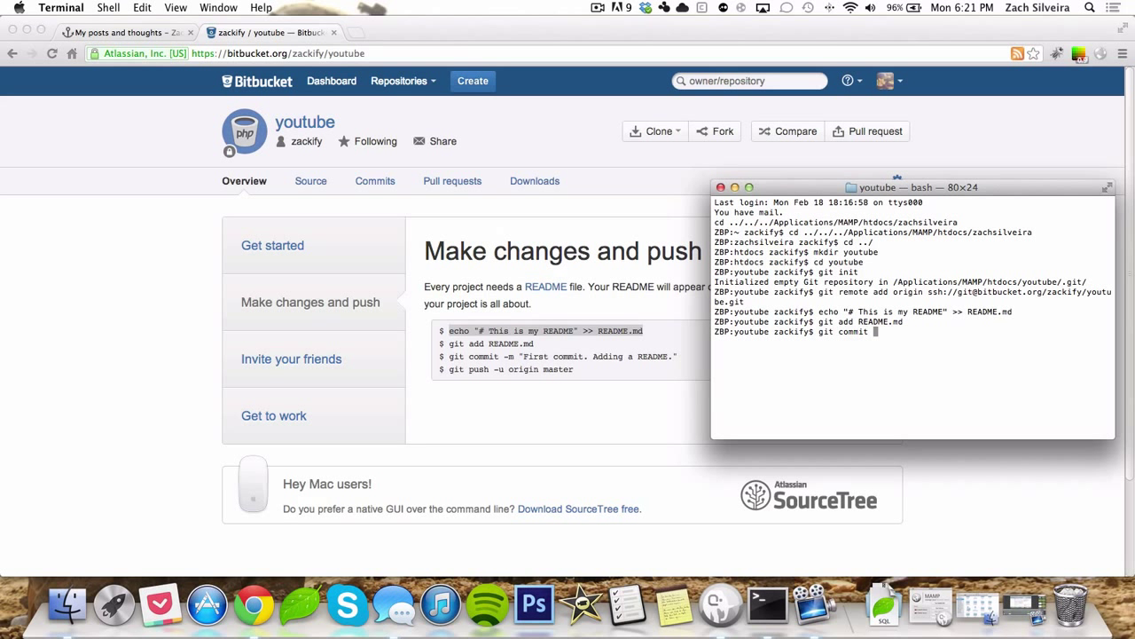
type("-m")
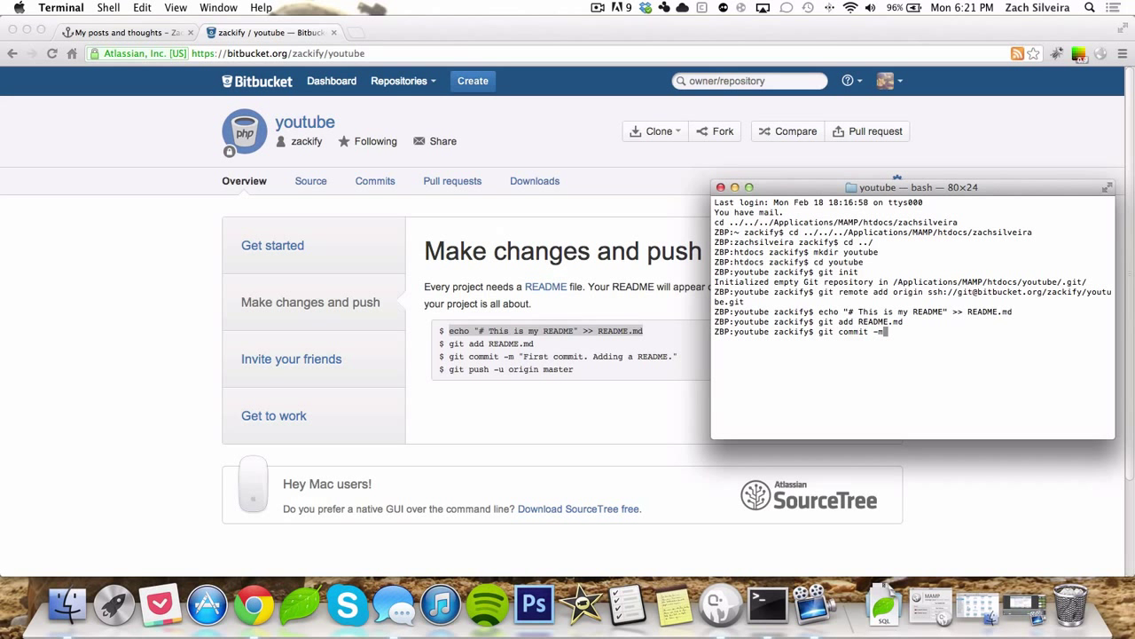
type("' '")
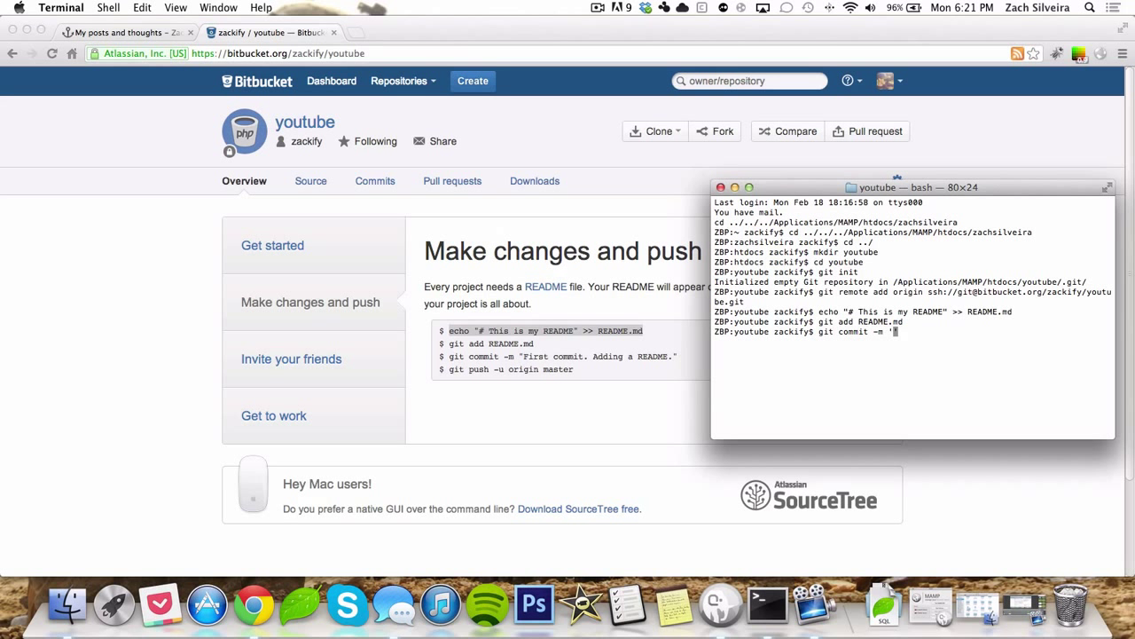
type("first commit")
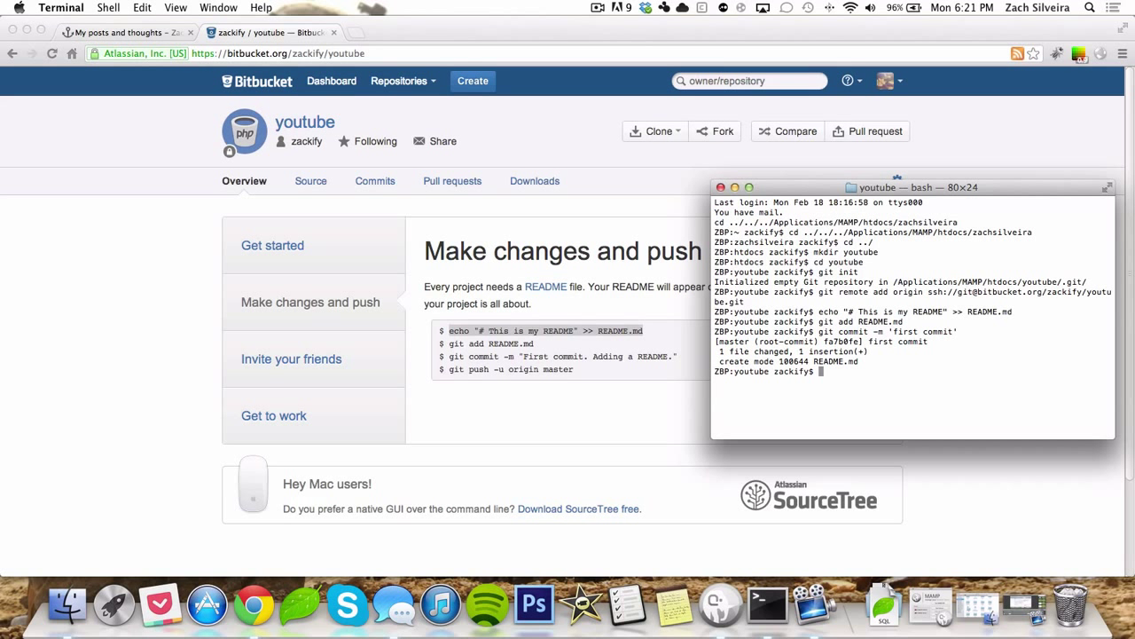
mouse_move(895, 363)
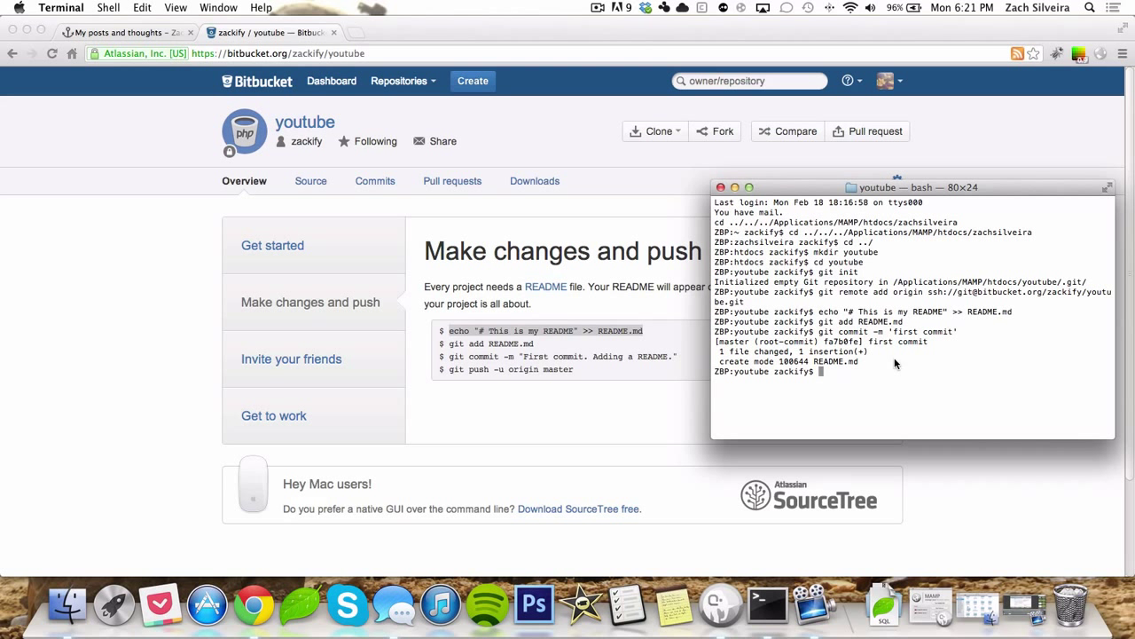
mouse_move(883, 367)
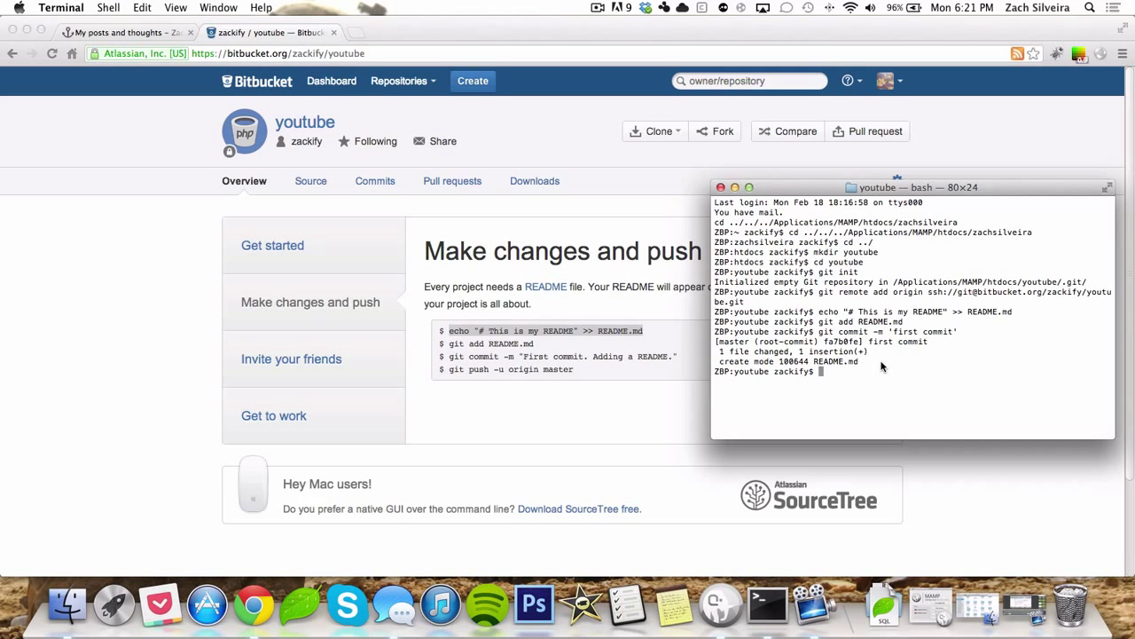
Step: Push to origin master with 'git push -u origin master' and return to the repository page
type("git push -u origin master")
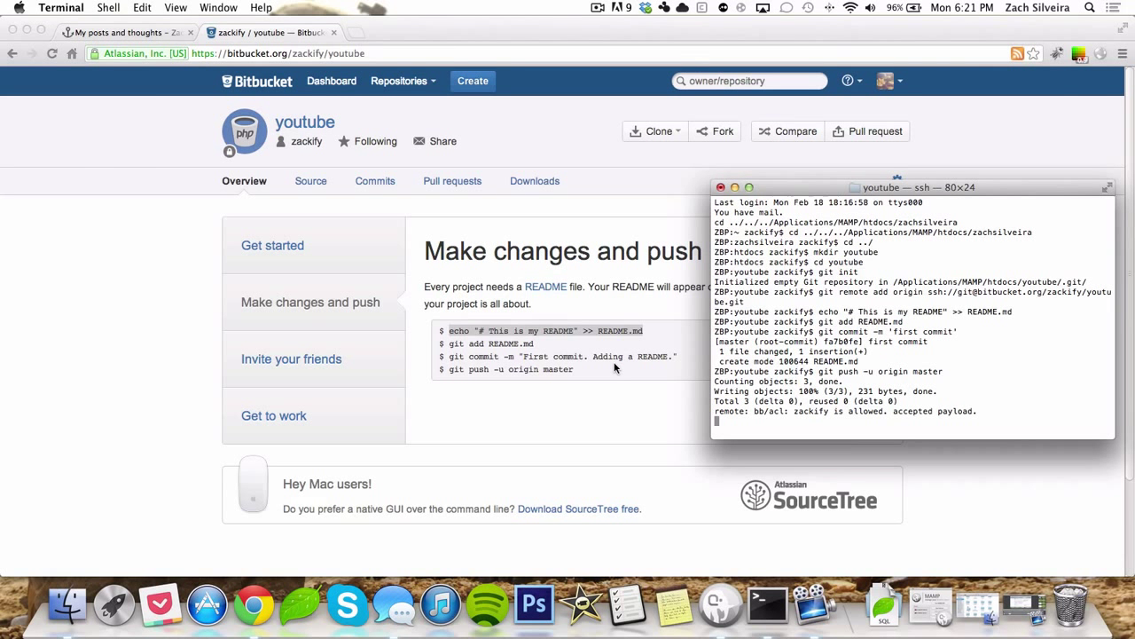
left_click(291, 359)
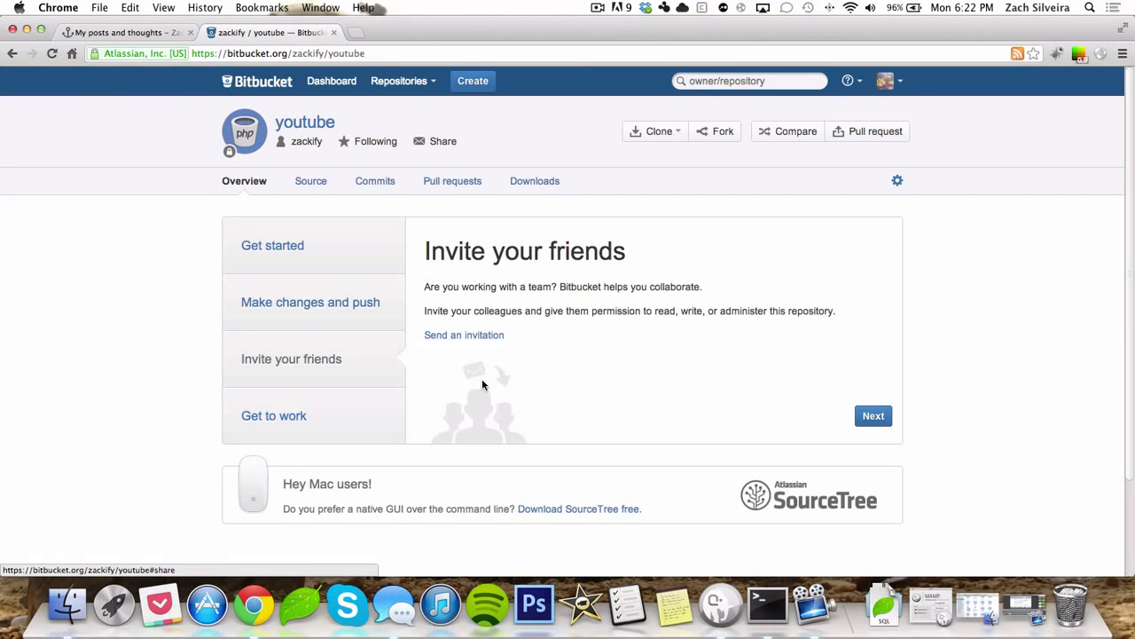
Step: Reload the youtube repository page to show the README and pushed 'first commit'
left_click(873, 415)
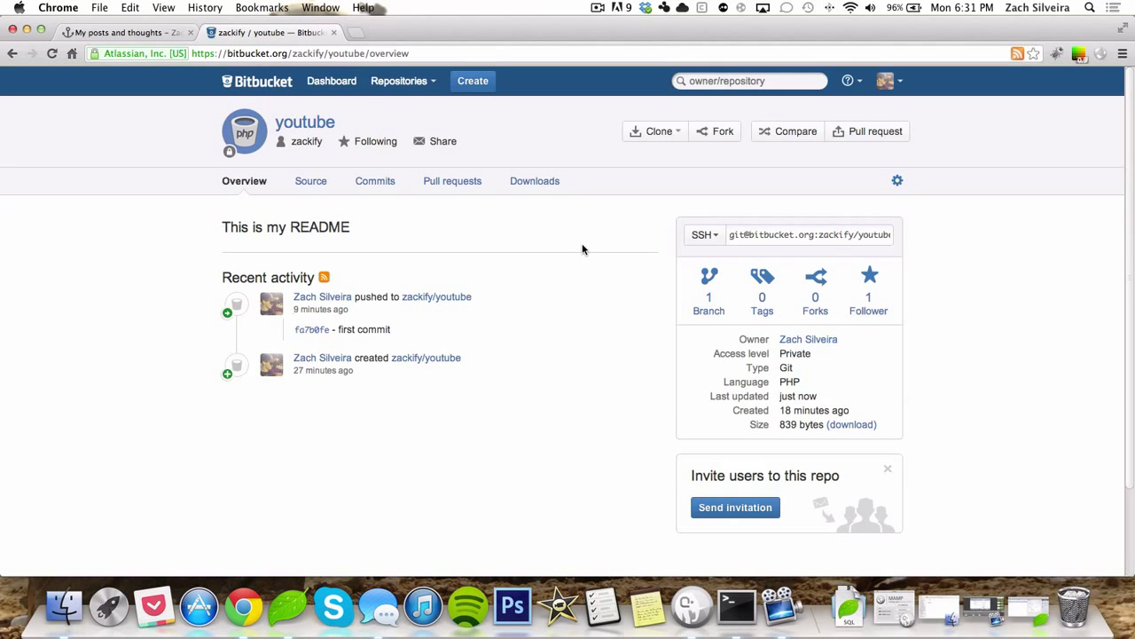
mouse_move(511, 330)
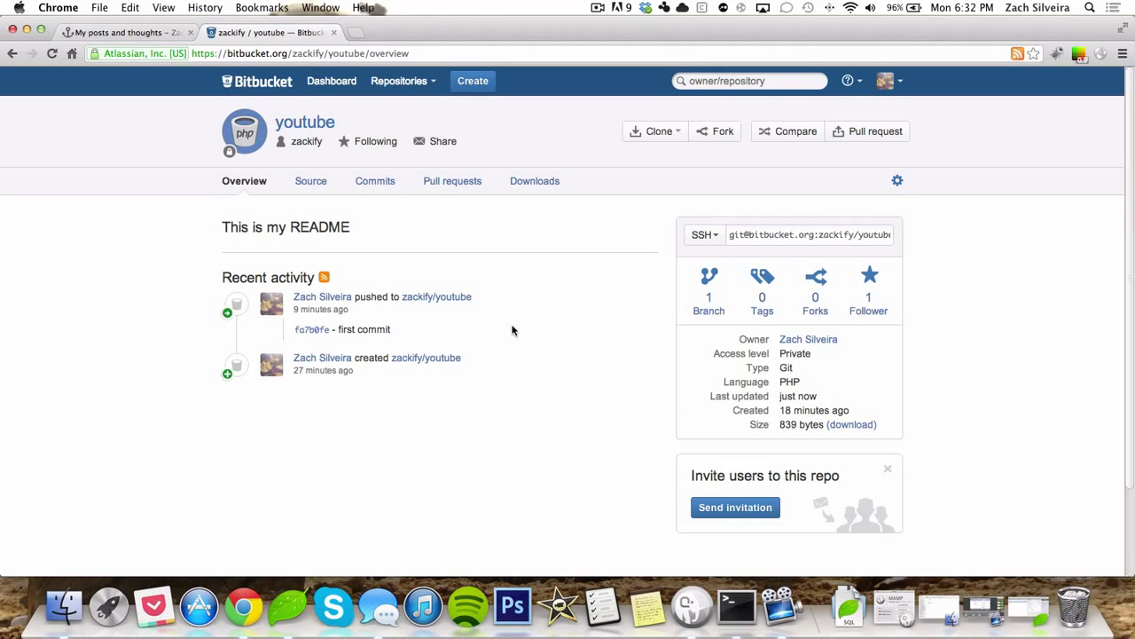
mouse_move(501, 346)
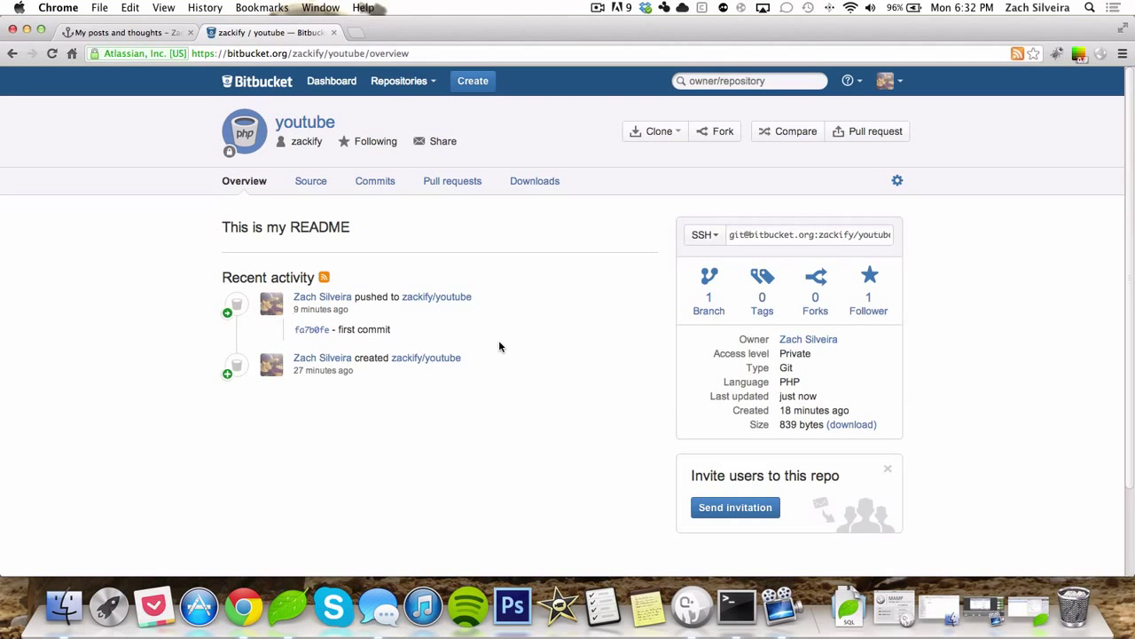
mouse_move(288, 603)
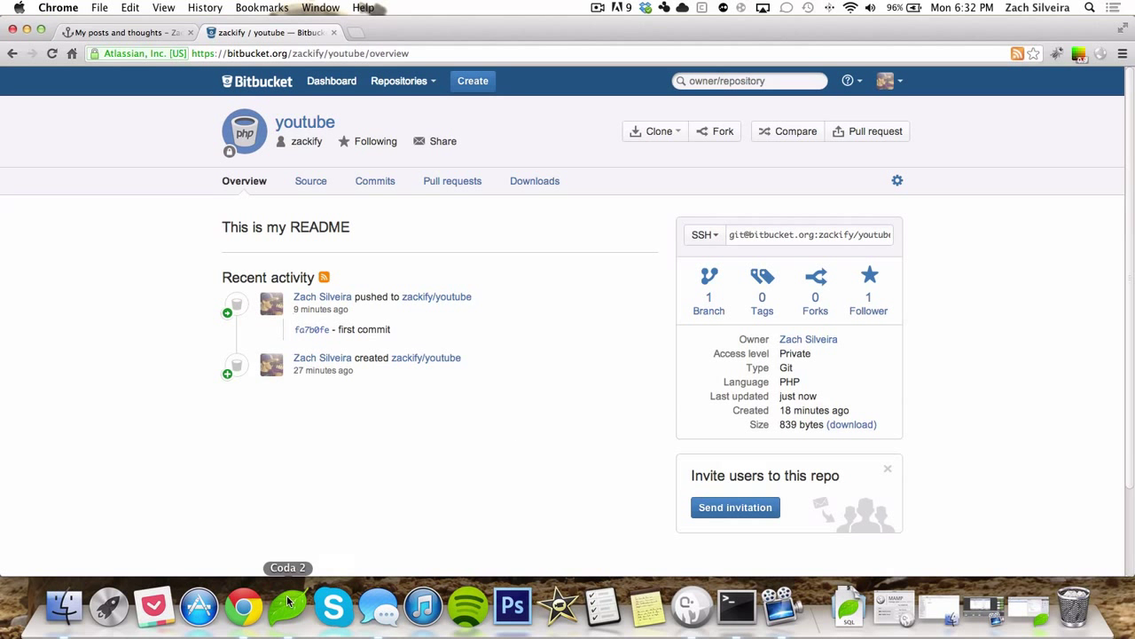
Step: Open index.php from the youtube folder in Coda and type 'hi'
left_click(288, 606)
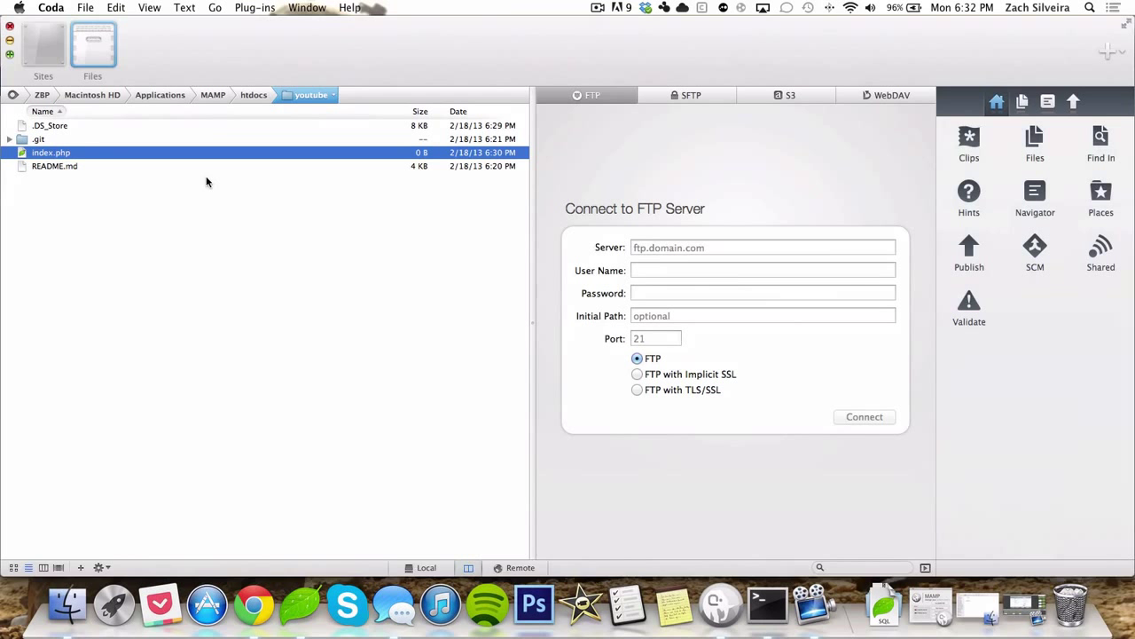
double_click(51, 152)
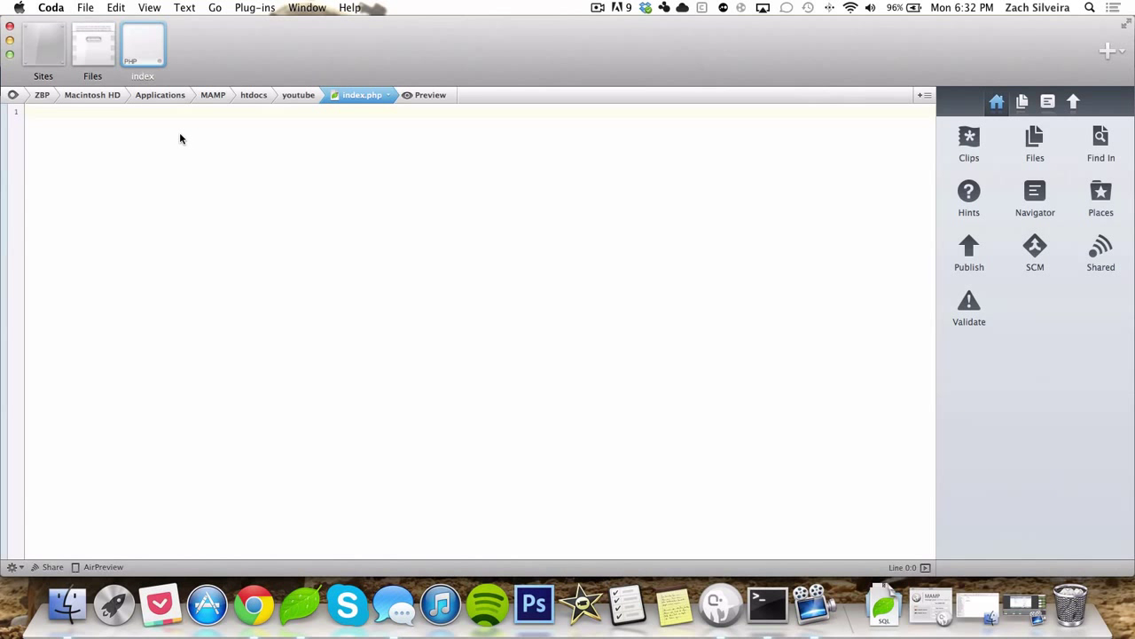
type("hi")
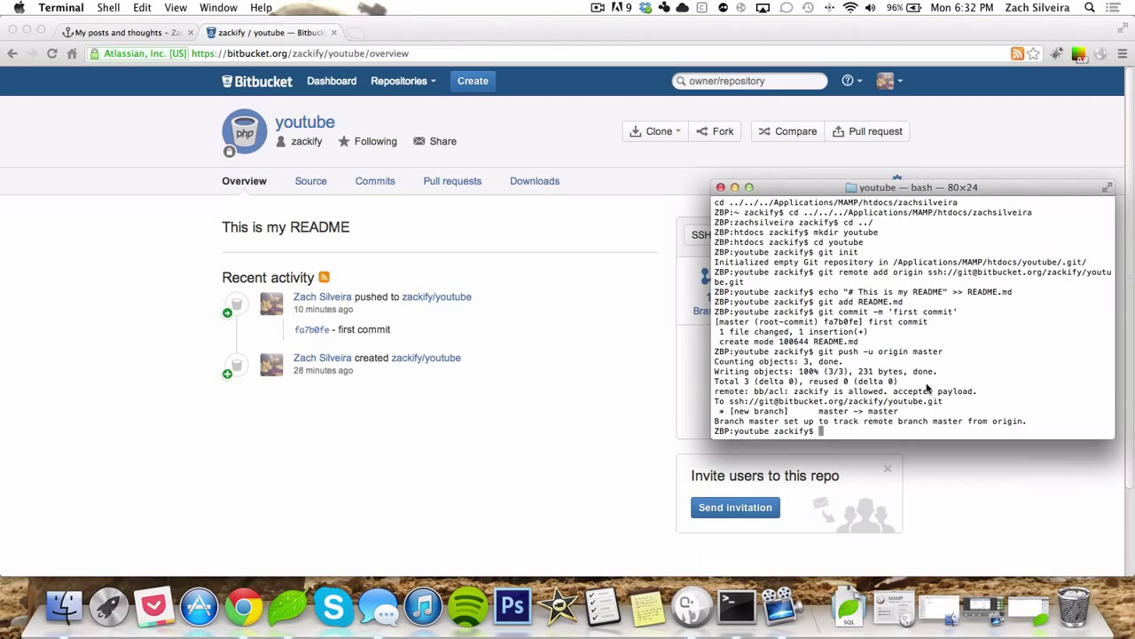
Step: Run git status, stage index.php, and commit it with message 'first version'
type("git")
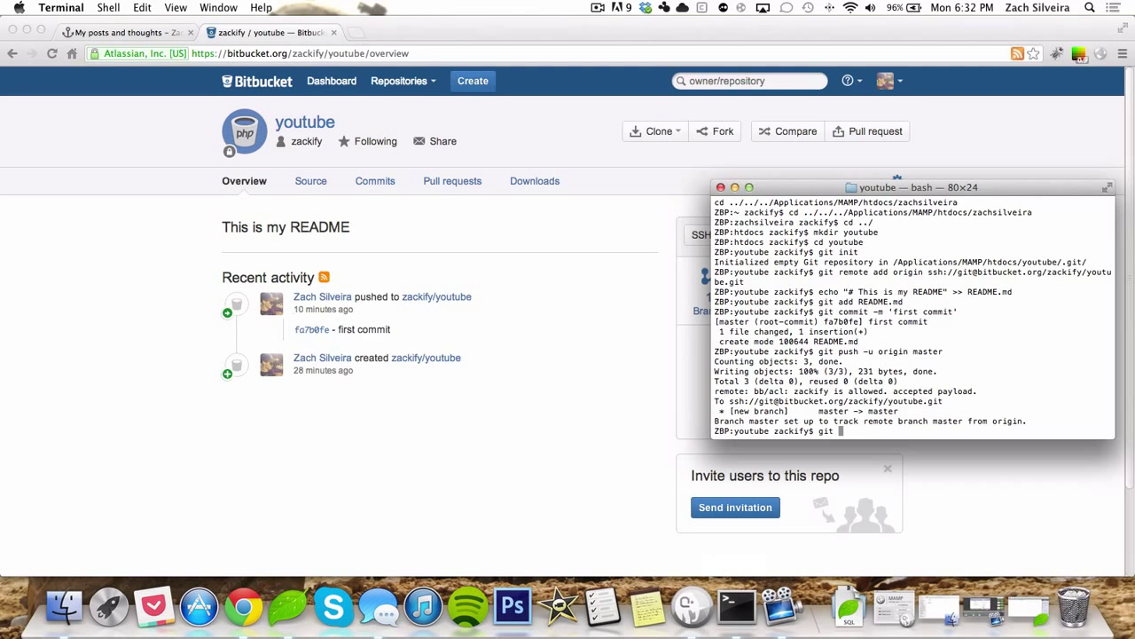
type("git status")
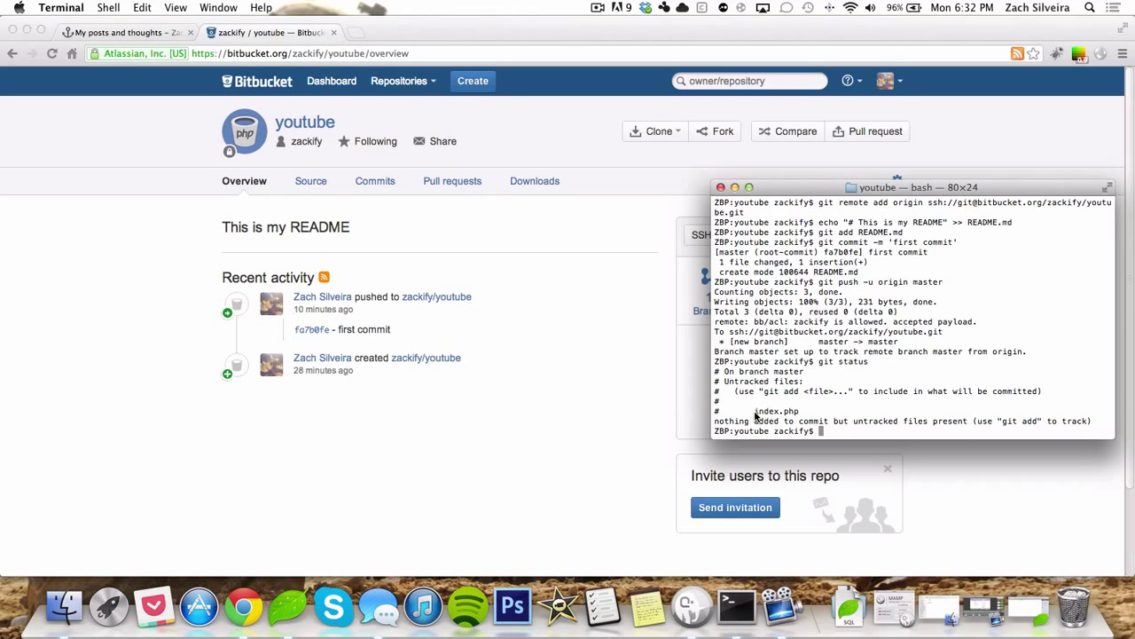
double_click(776, 410)
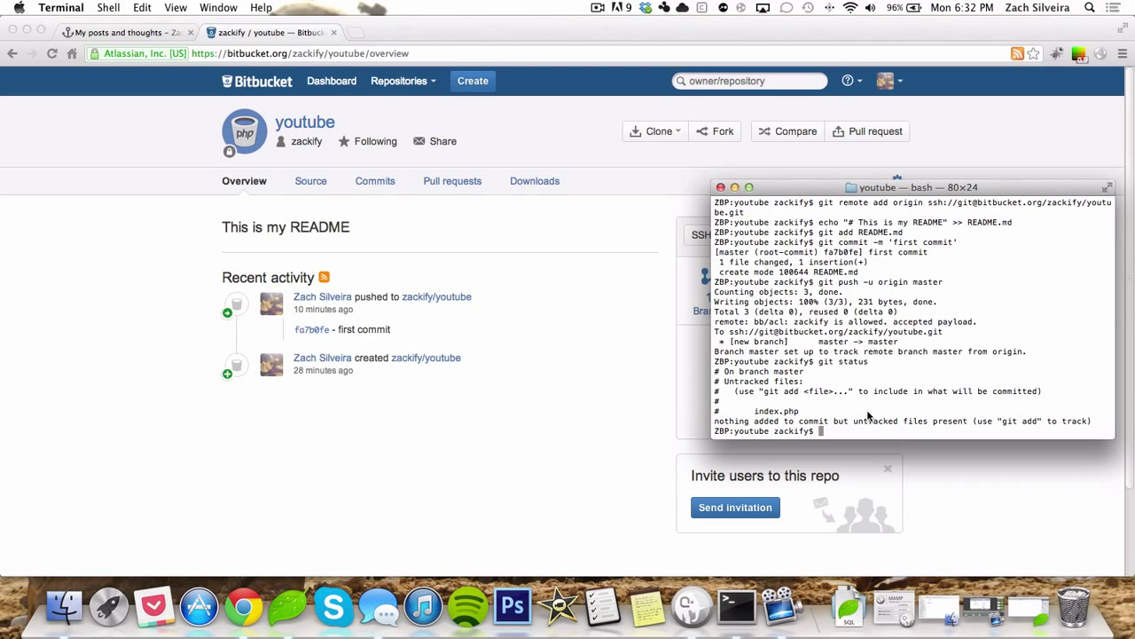
type("git add index.php")
type("git commit -m")
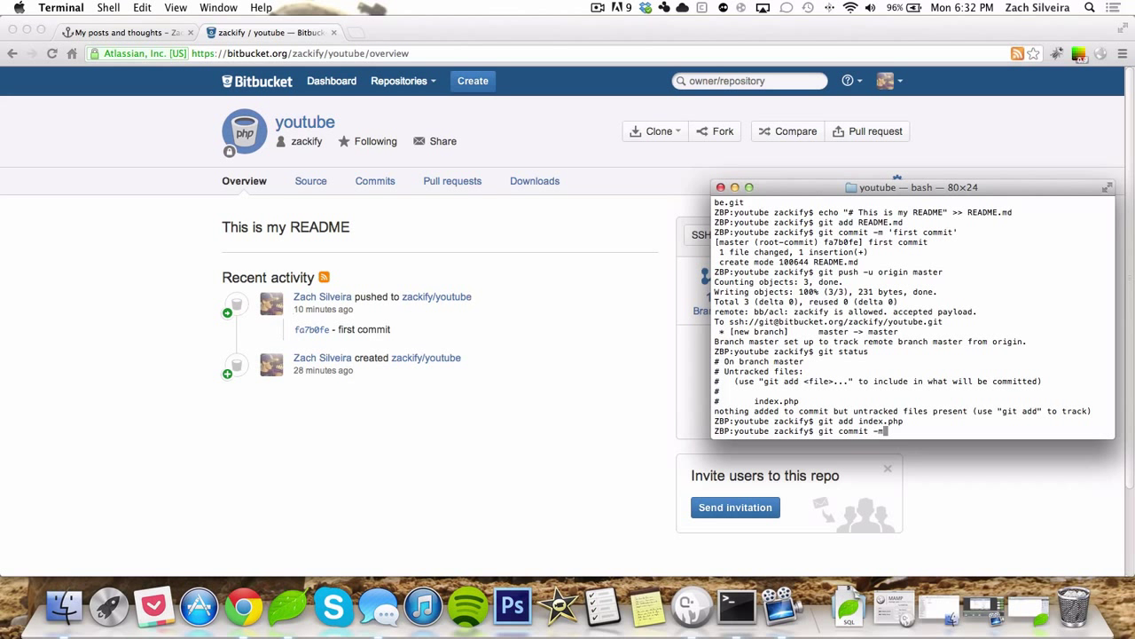
type("'firs")
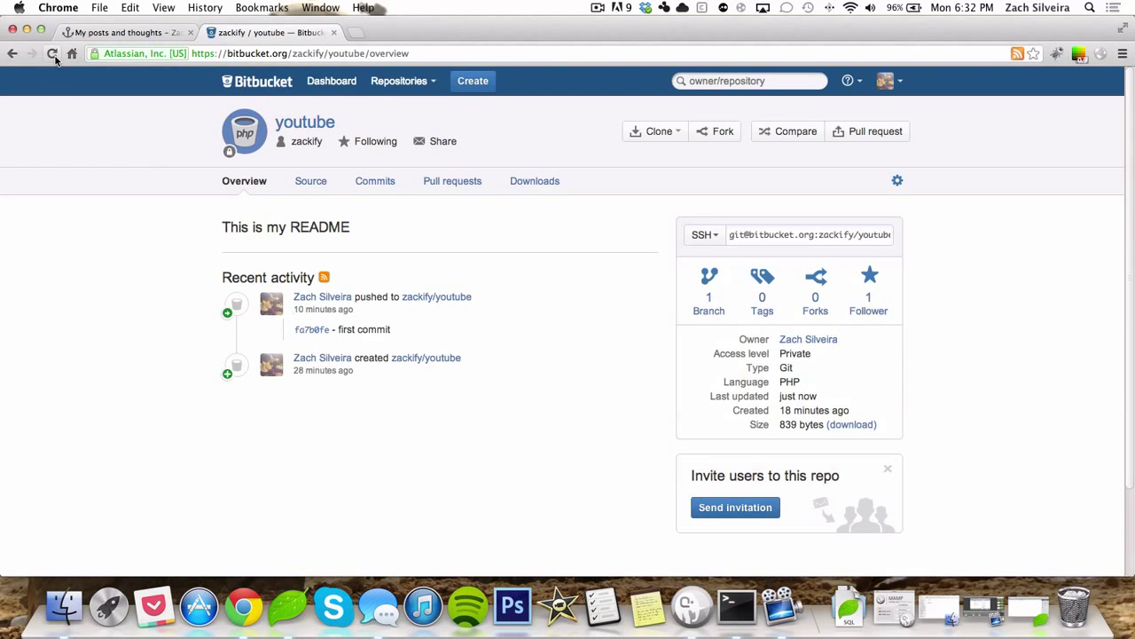
Step: Reload the overview to list the '56bd898 - first version' commit
left_click(51, 53)
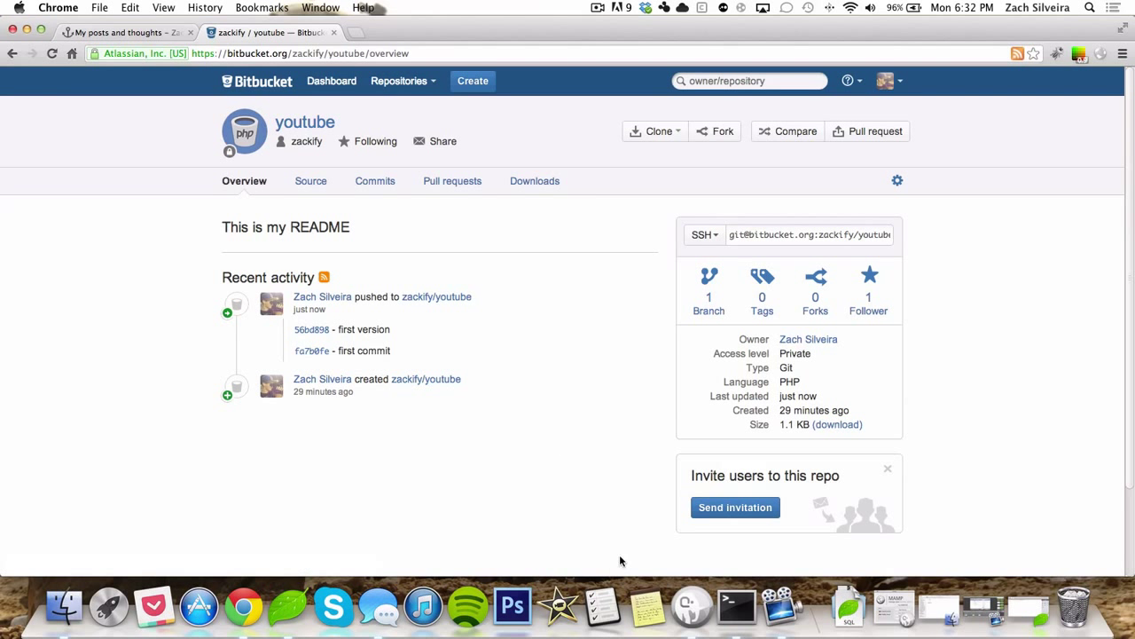
mouse_move(602, 606)
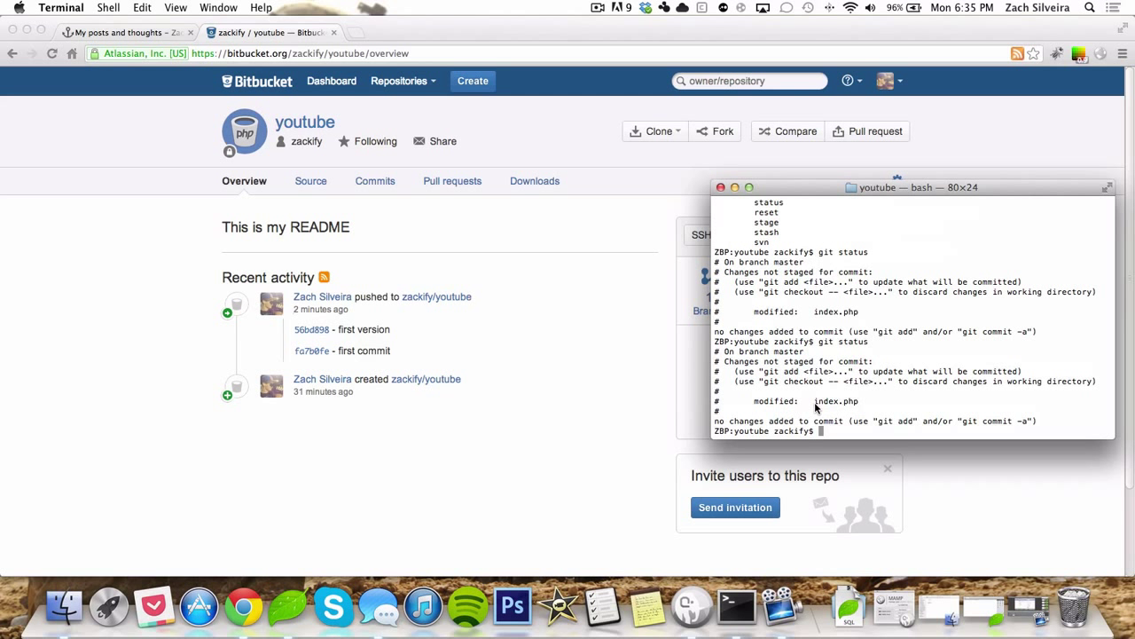
mouse_move(822, 407)
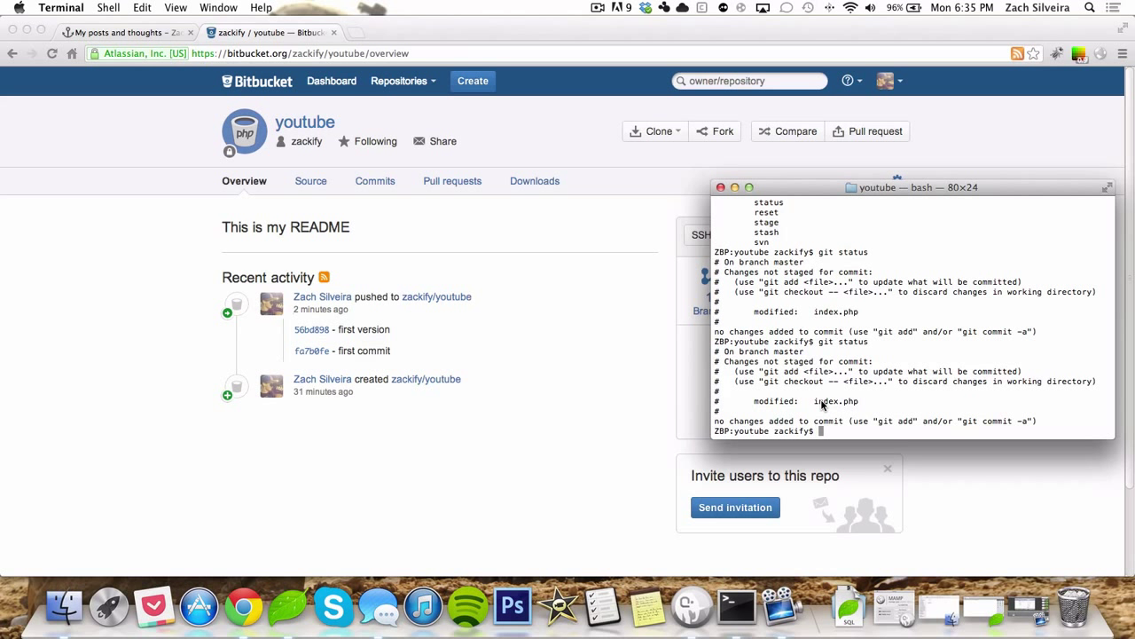
Step: Stage index.php, commit it as 'version 2', and git push to Bitbucket
type("git add index.php")
type("git commit -m 'v")
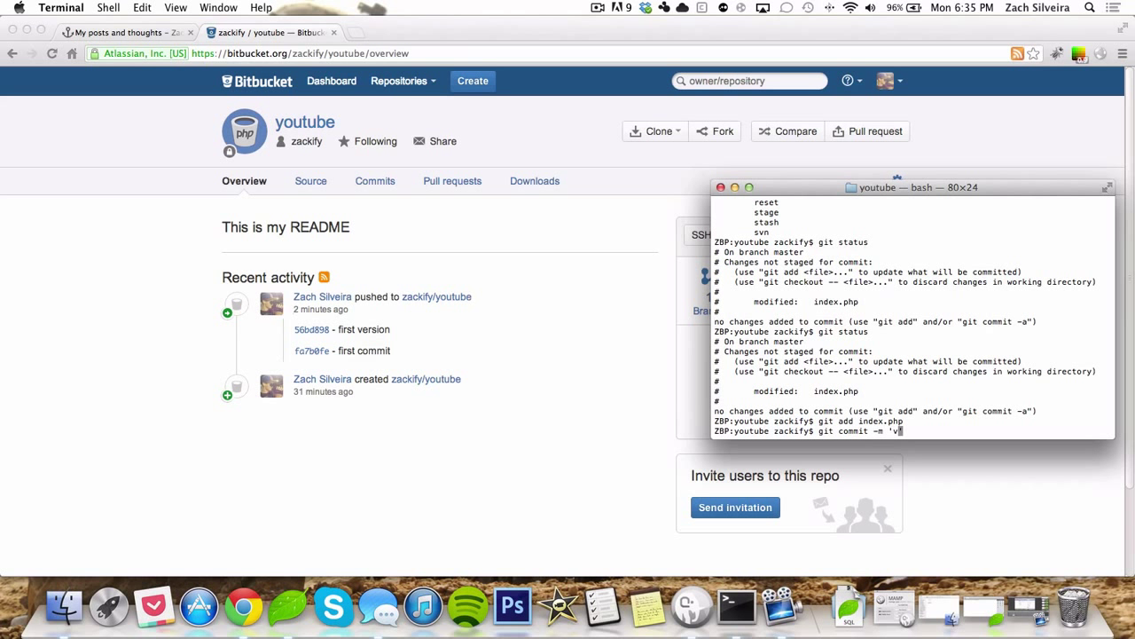
type("ersion 2'")
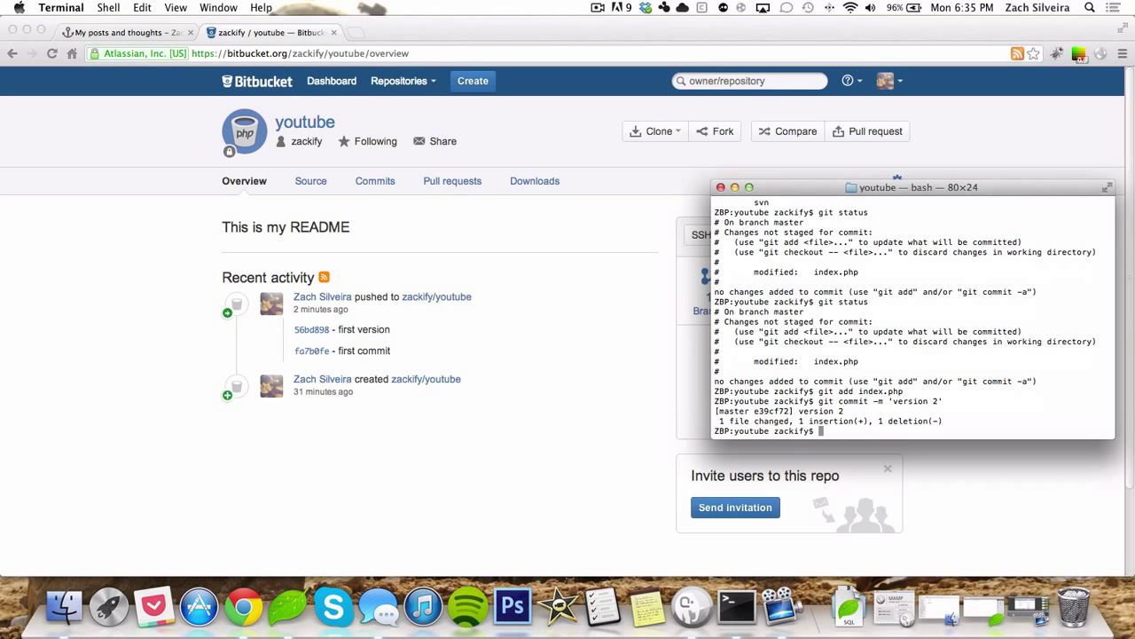
type("git push")
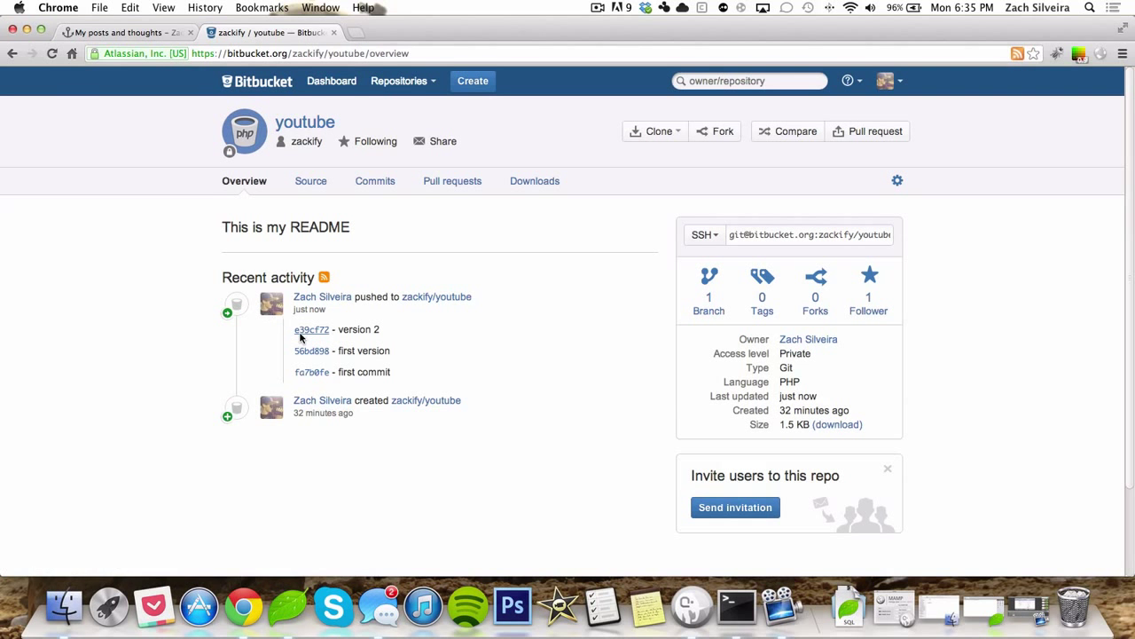
Step: Open commit e39cf72 to view index.php changing from 'hi' to 'hifdfd'
left_click(311, 329)
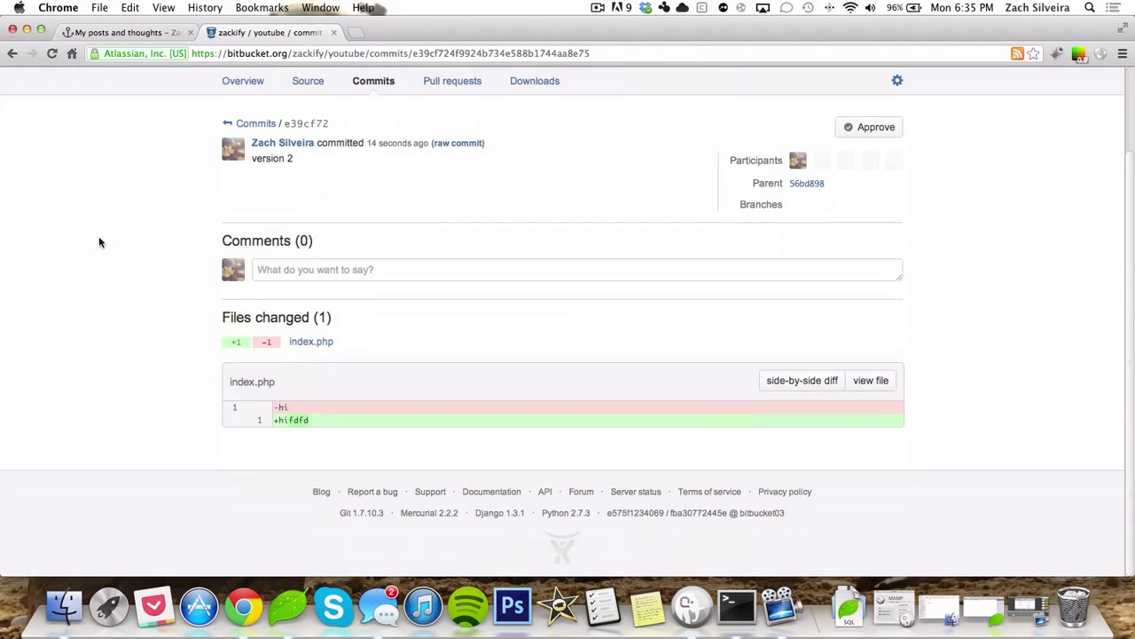
mouse_move(285, 407)
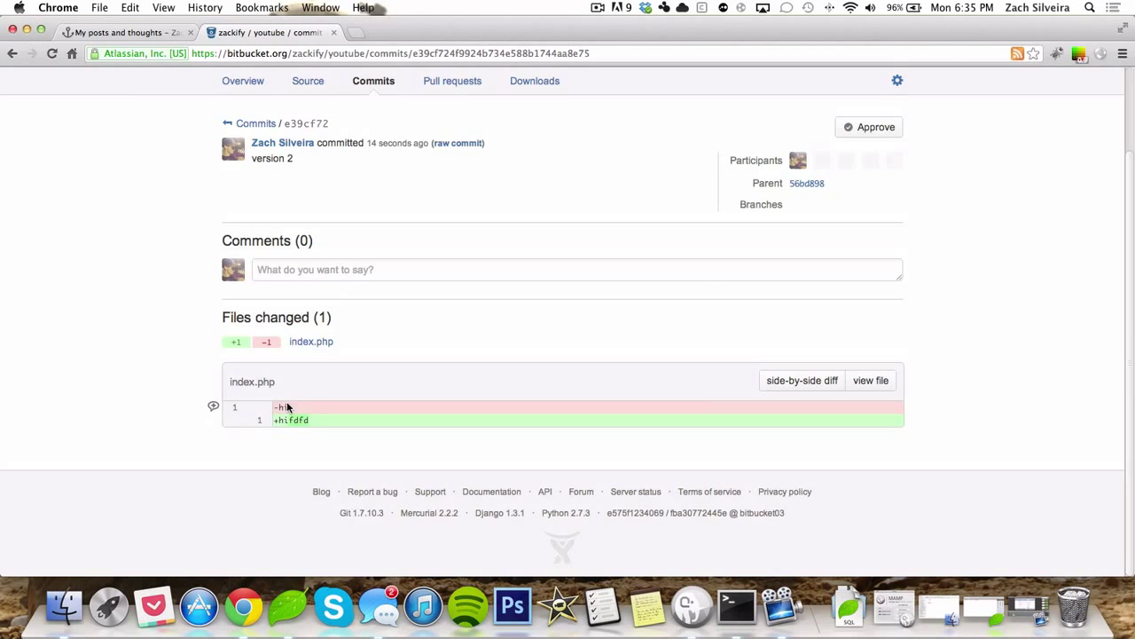
mouse_move(645, 405)
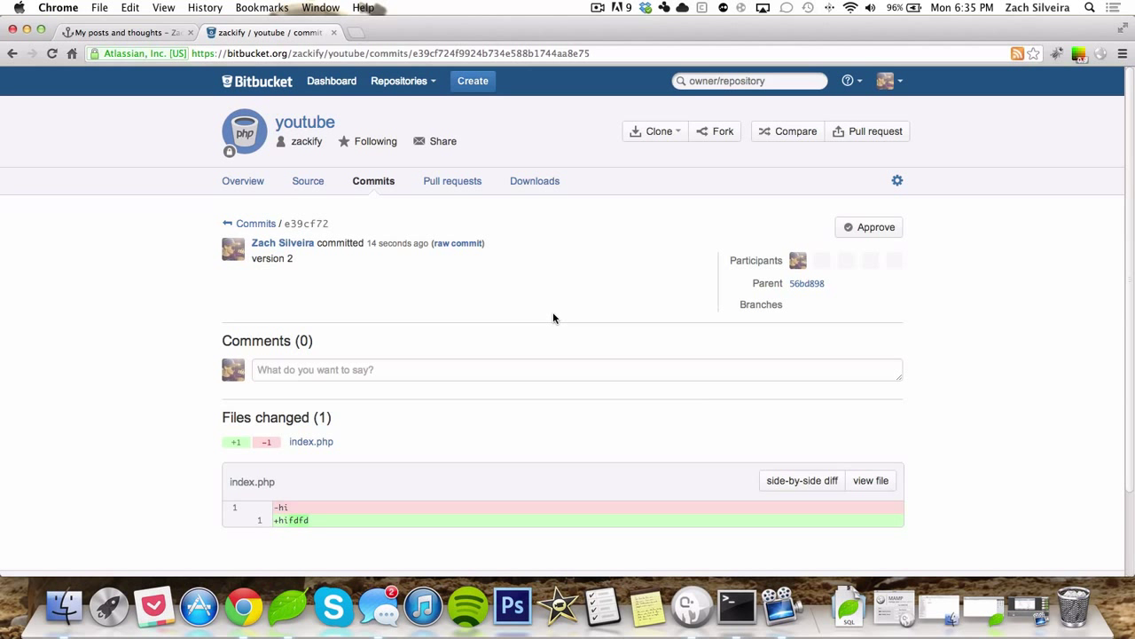
mouse_move(515, 303)
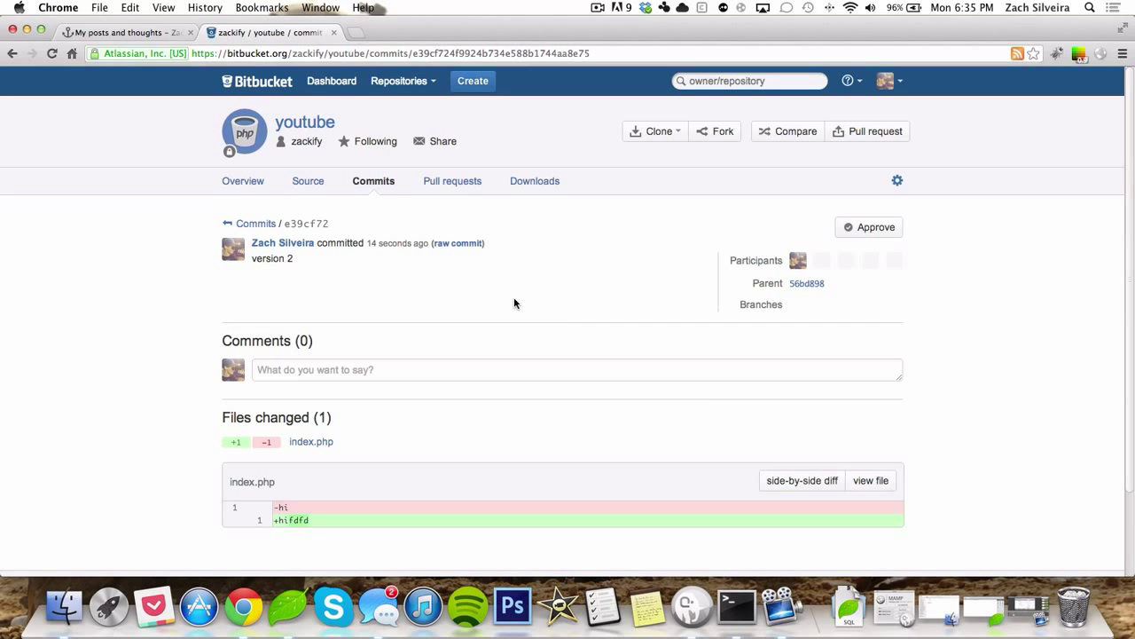